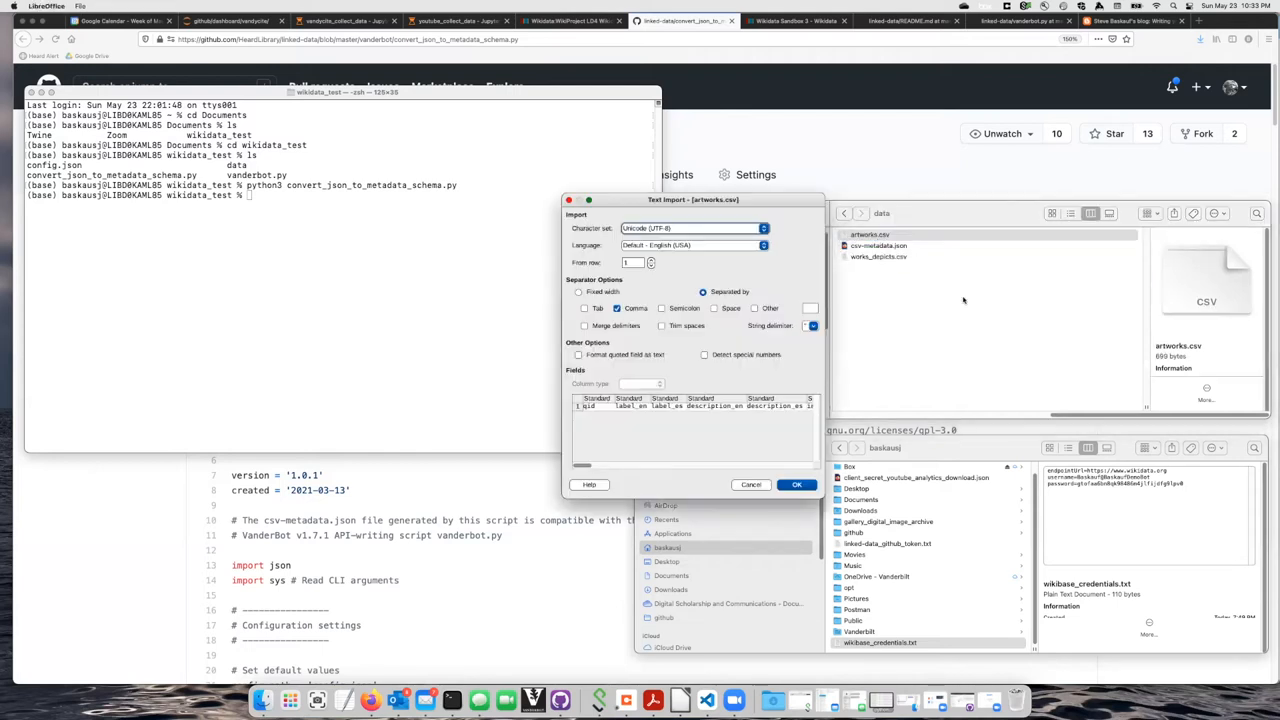
Step: Import artworks.csv as comma-separated data and select the qid column
left_click(796, 484)
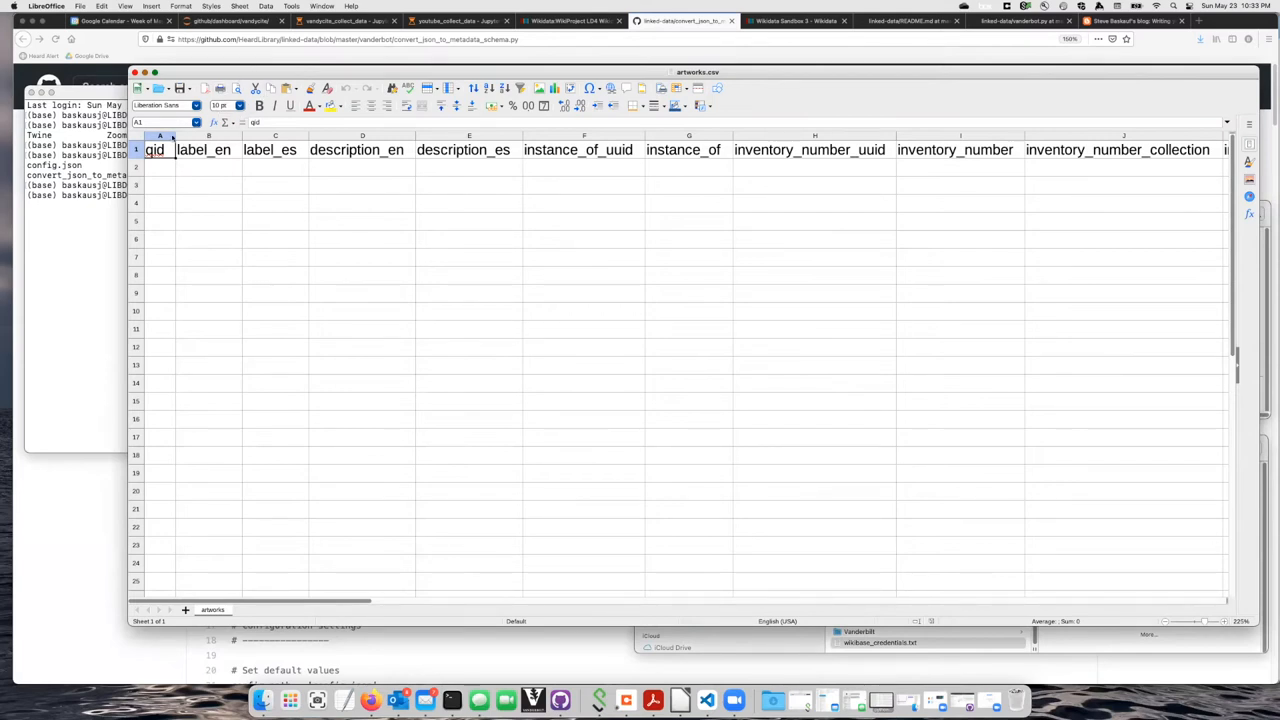
left_click(159, 135)
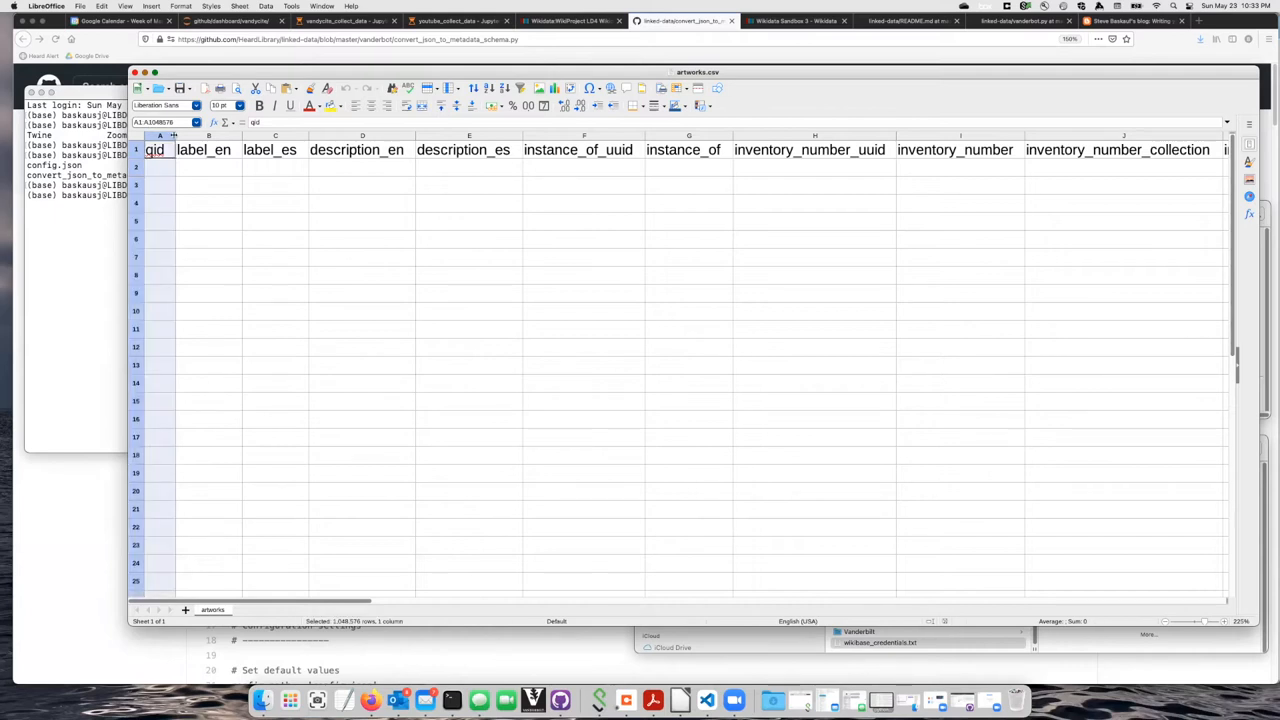
left_click(795, 20)
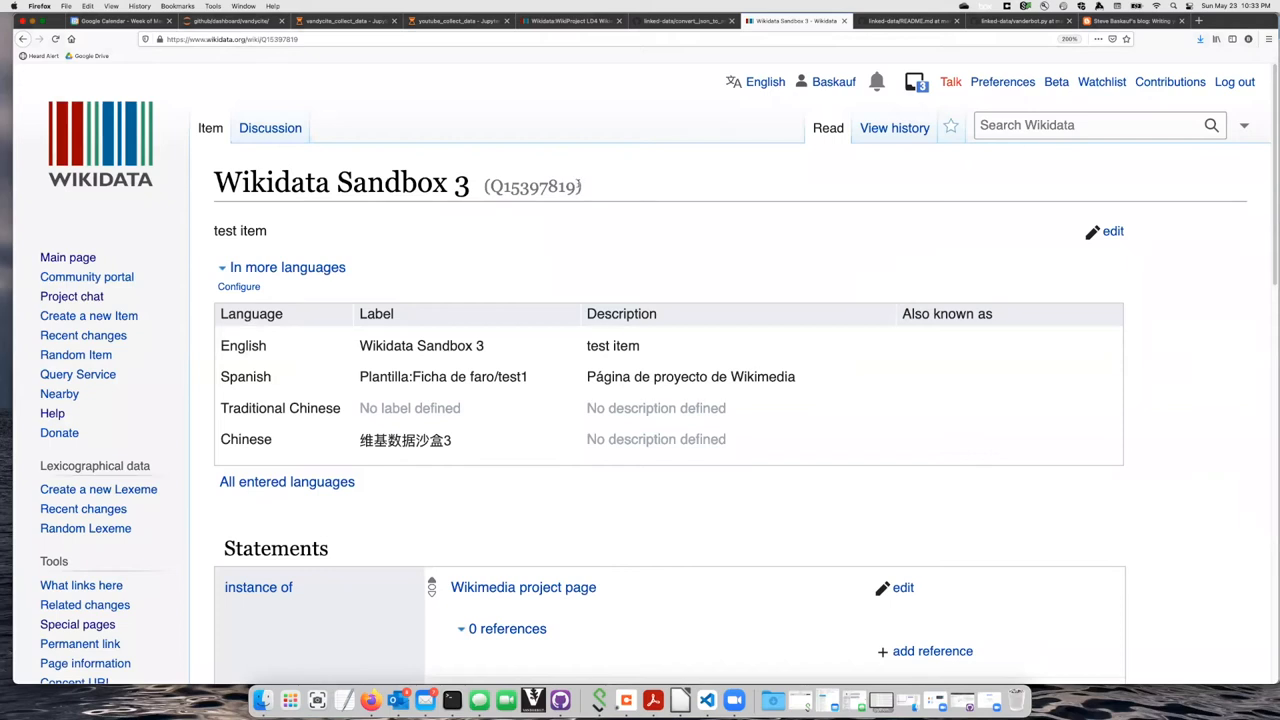
Step: Copy the Sandbox 3 item ID and enter Q15397819 in row 2 under qid
double_click(531, 186)
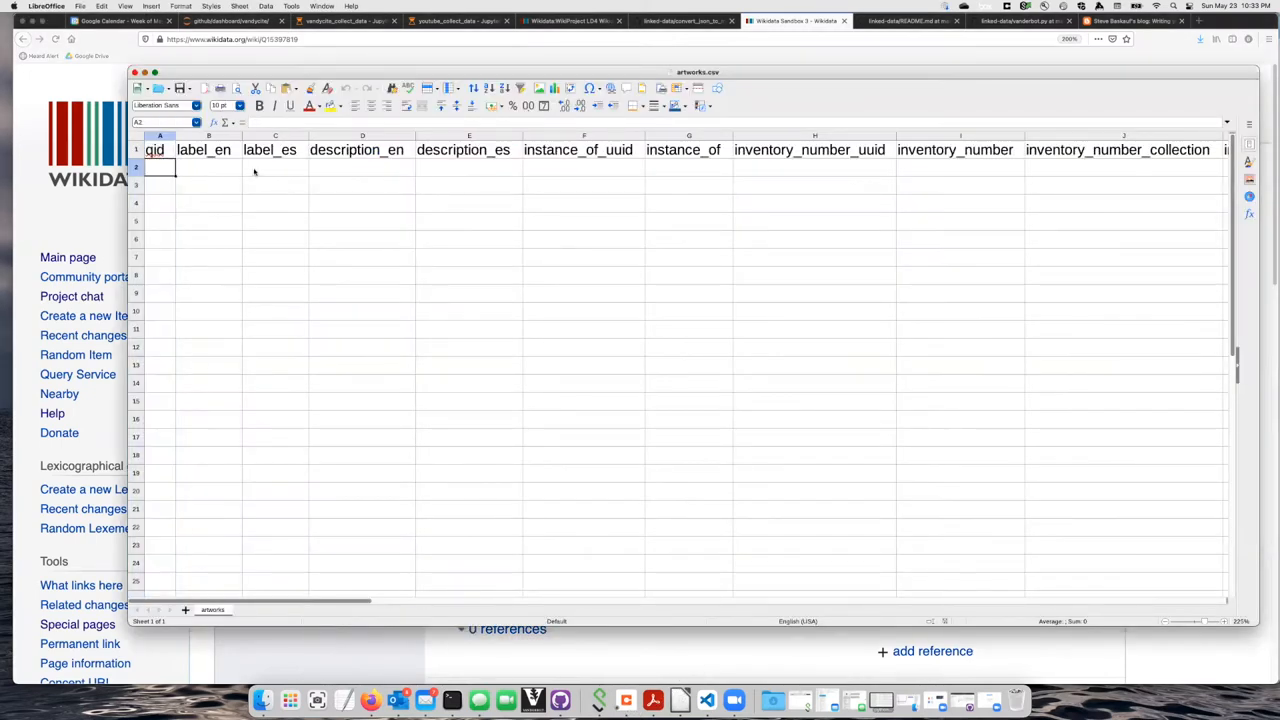
type("Q15397819")
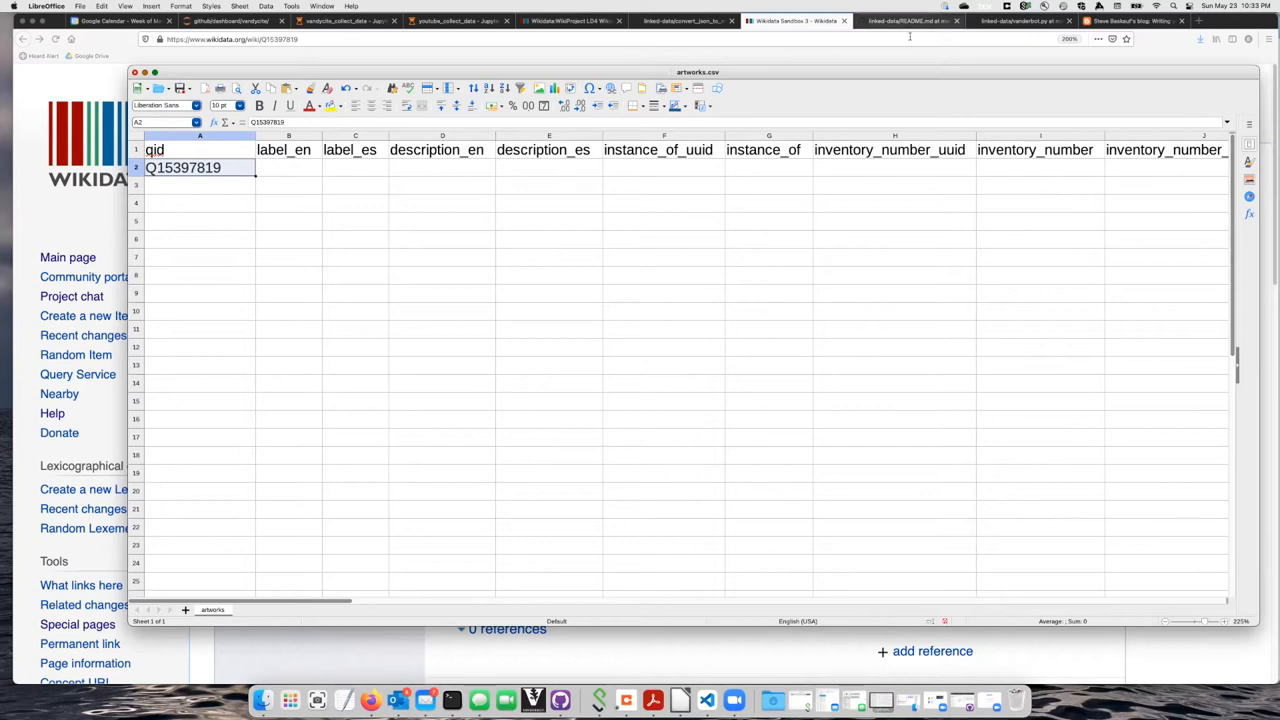
mouse_move(640, 206)
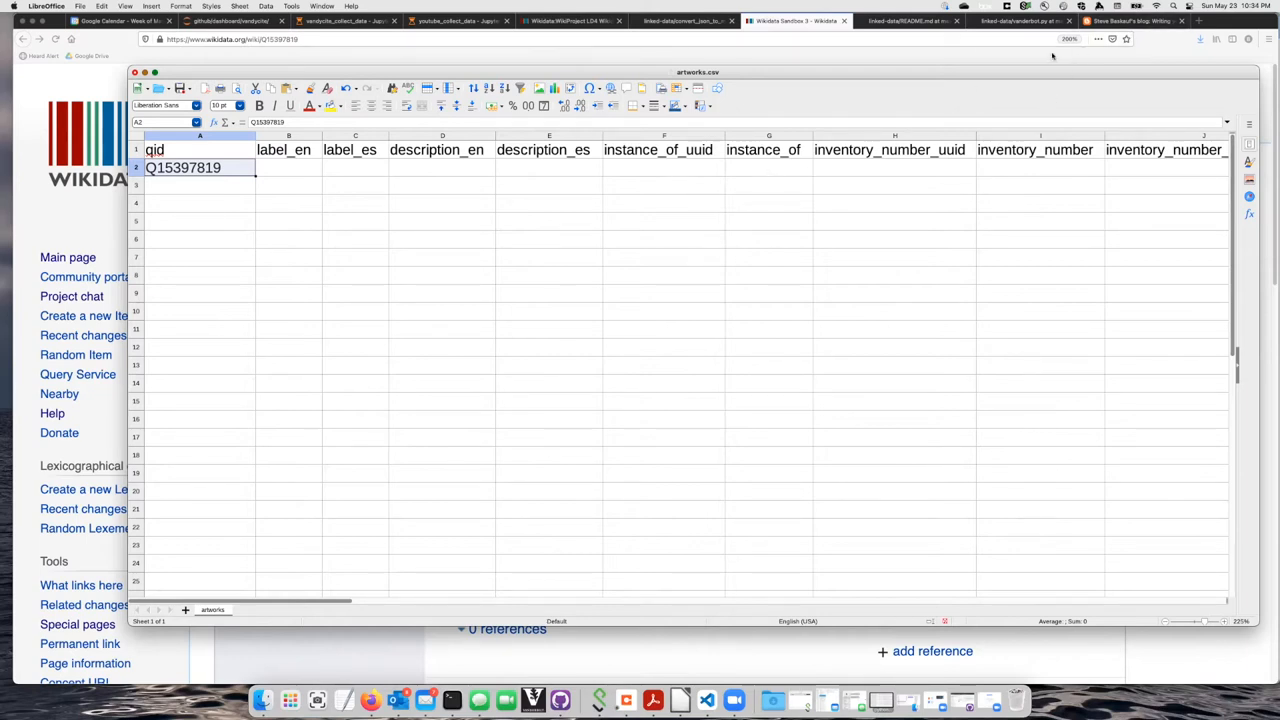
mouse_move(750, 37)
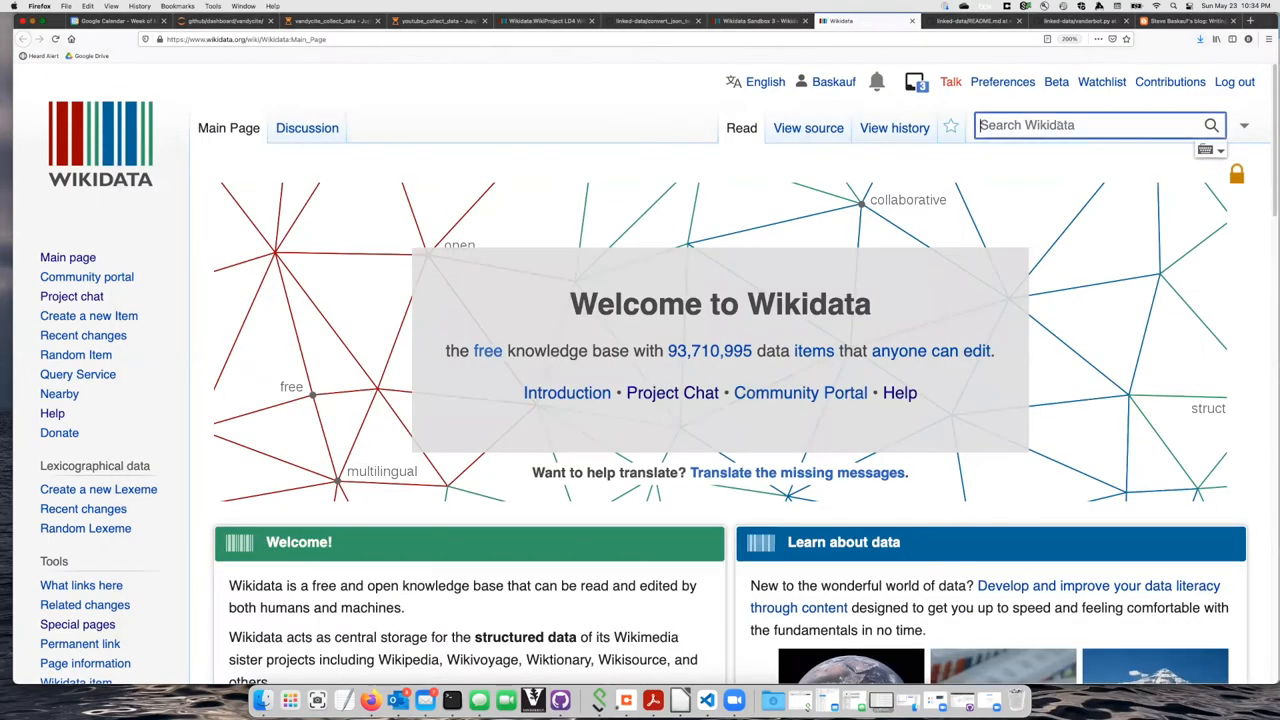
Step: Search Wikidata for 'painting' and select the painting item's QID Q3305213
type("painting")
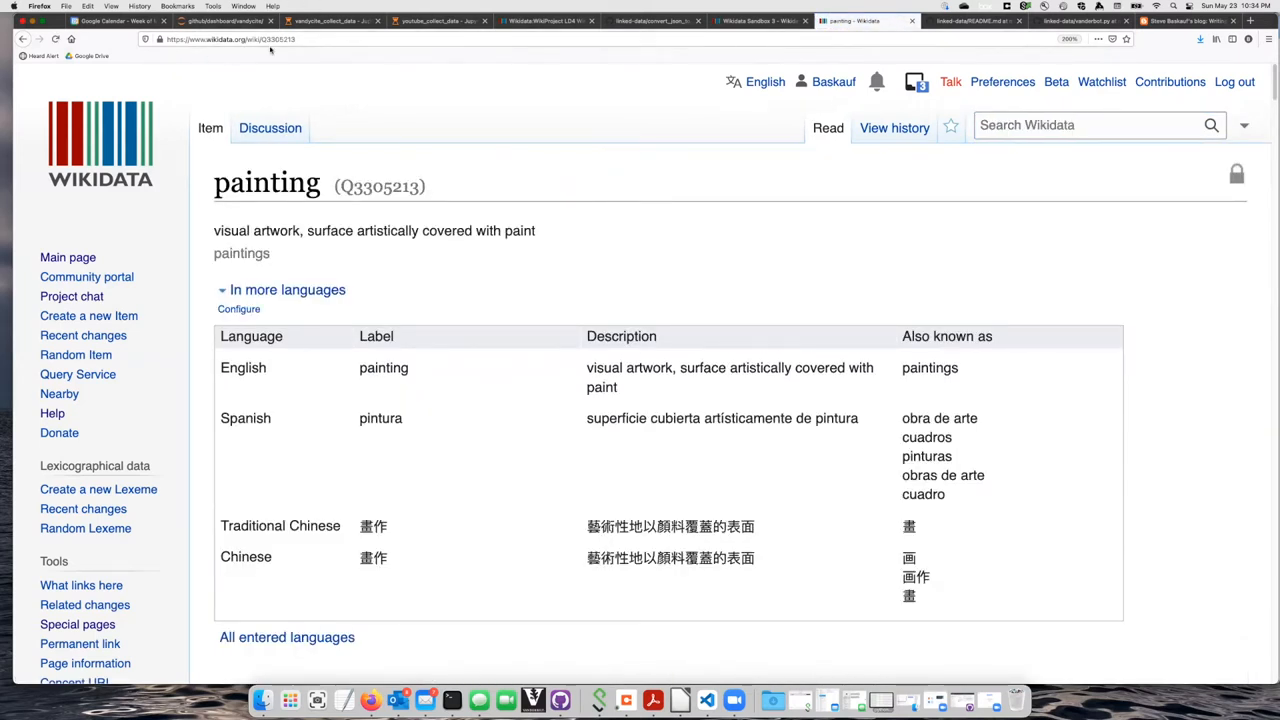
left_click(230, 39)
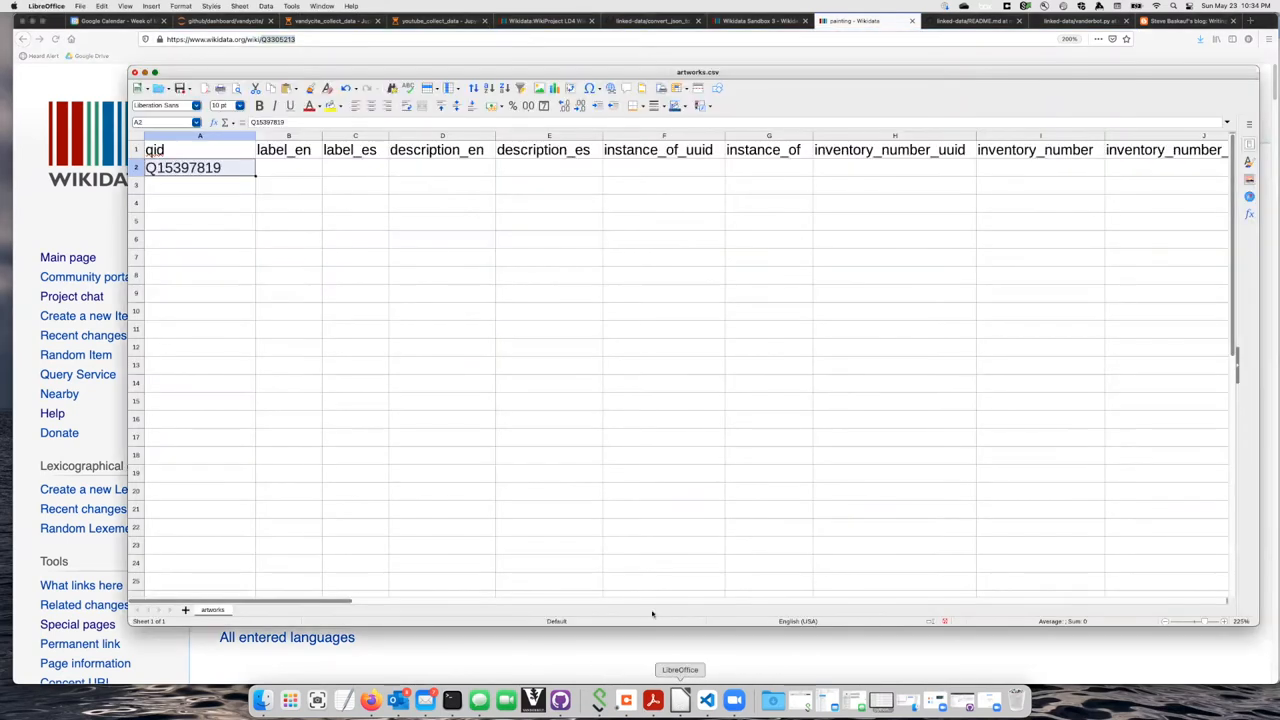
Step: Enter Q3305213 under instance_of and 3 under height_val in row 2
left_click(768, 167)
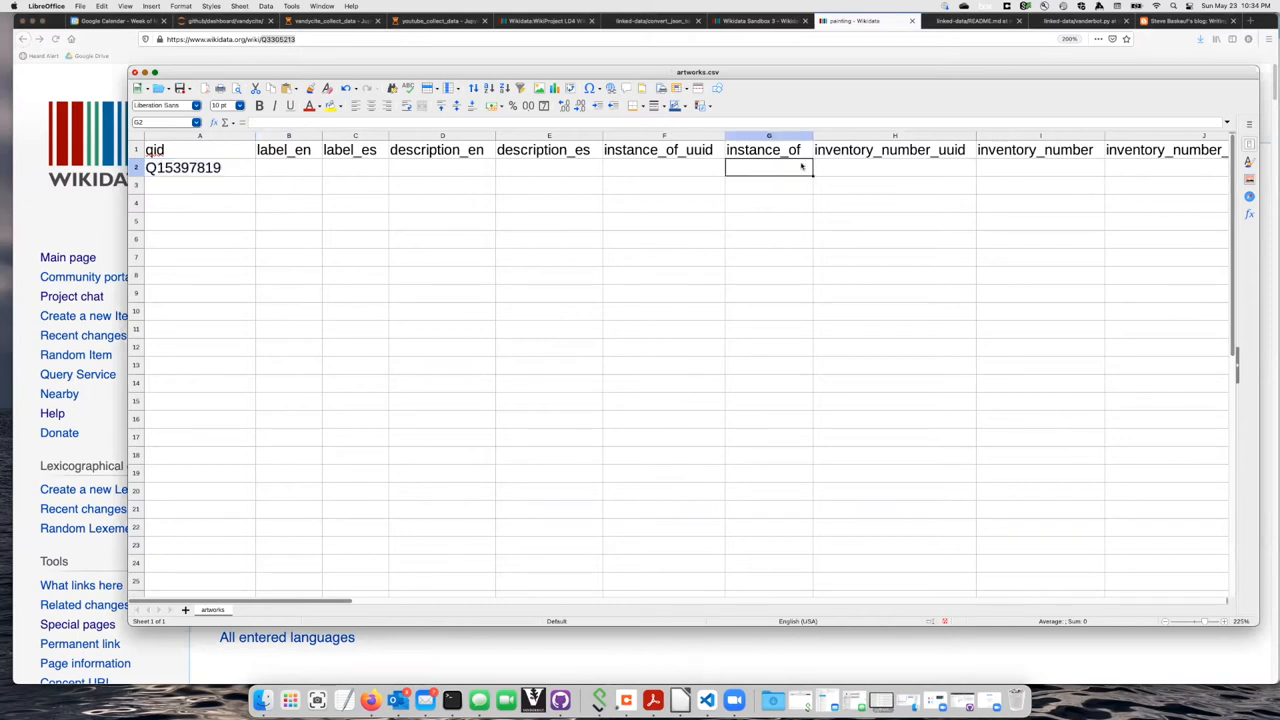
double_click(768, 167)
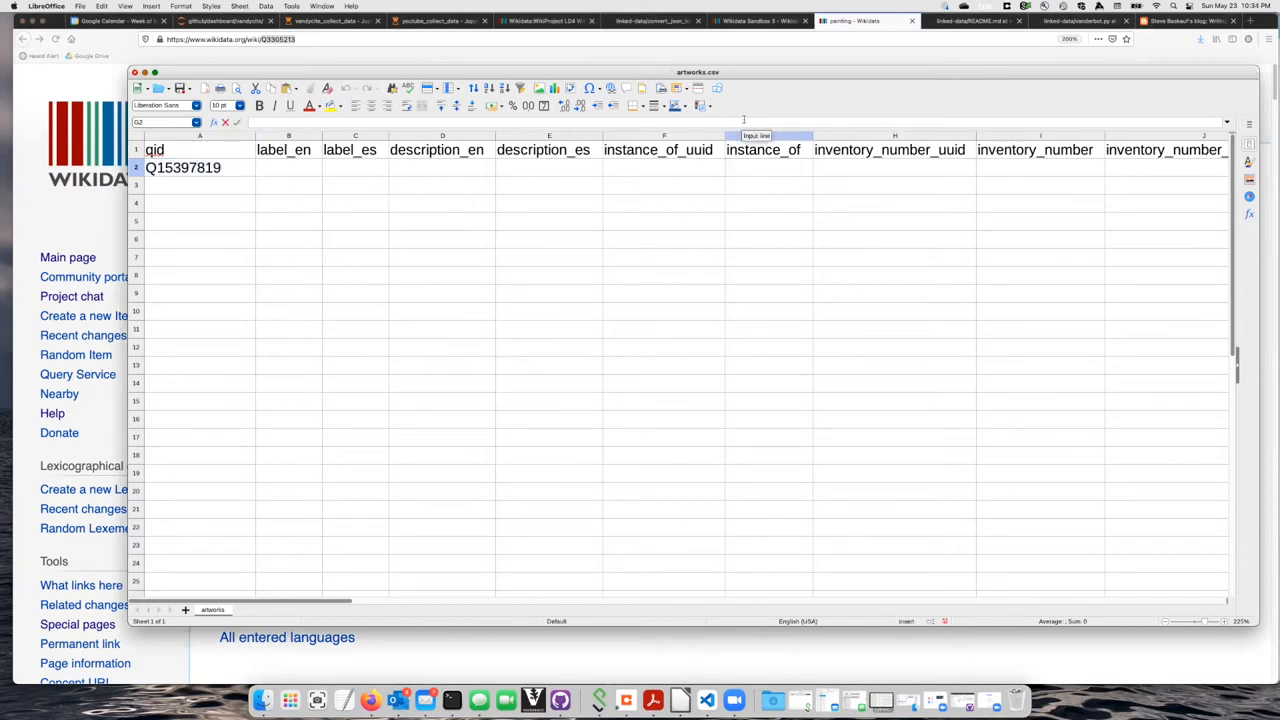
type("Q3305213")
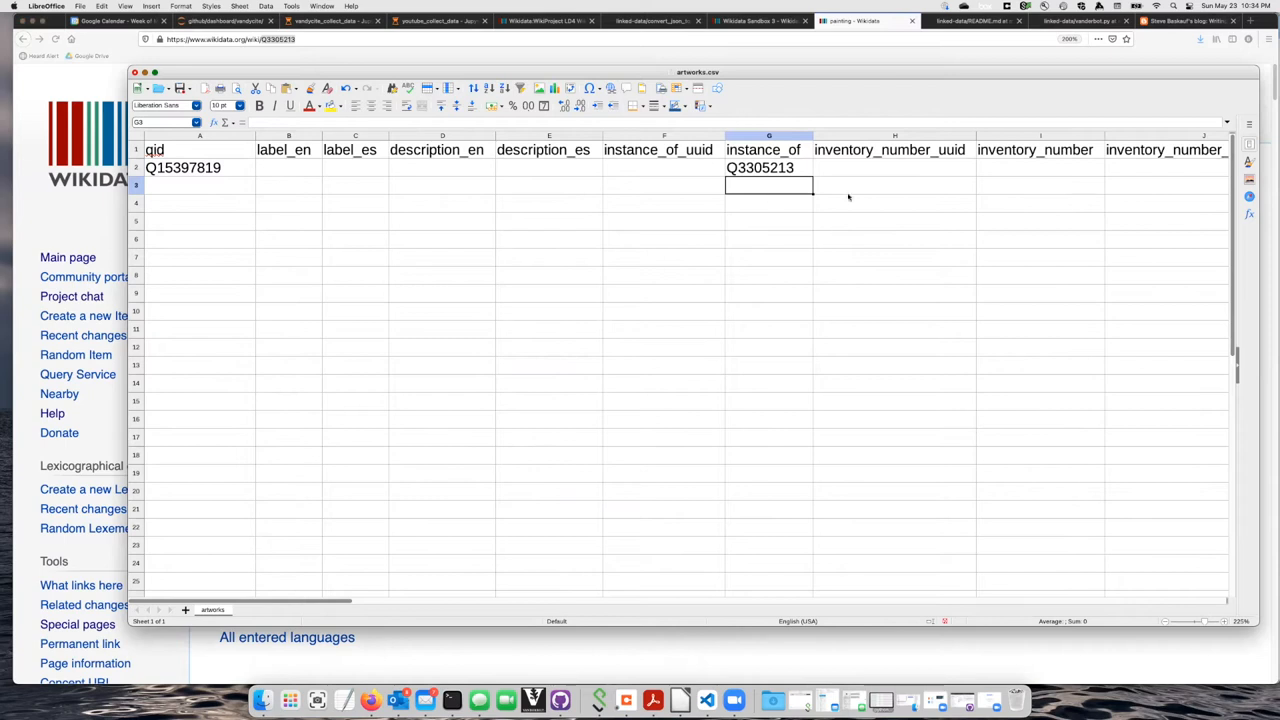
scroll("right", 3)
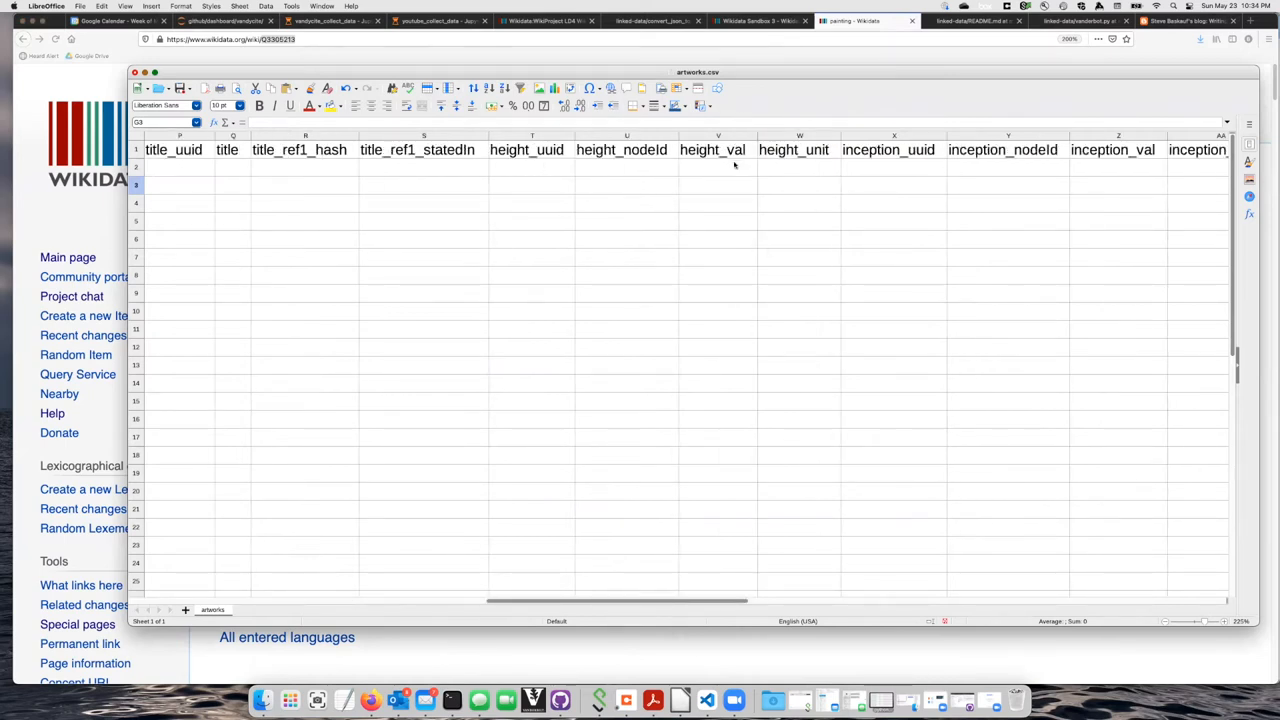
left_click(717, 166)
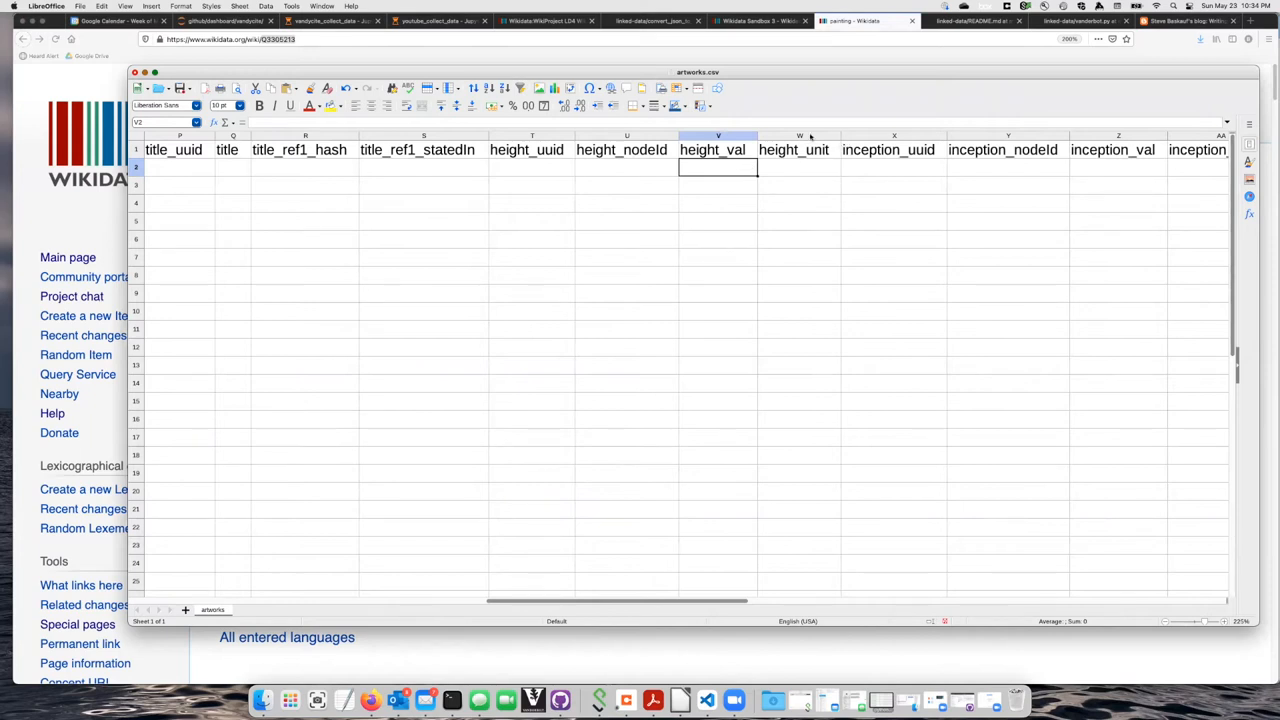
type("3")
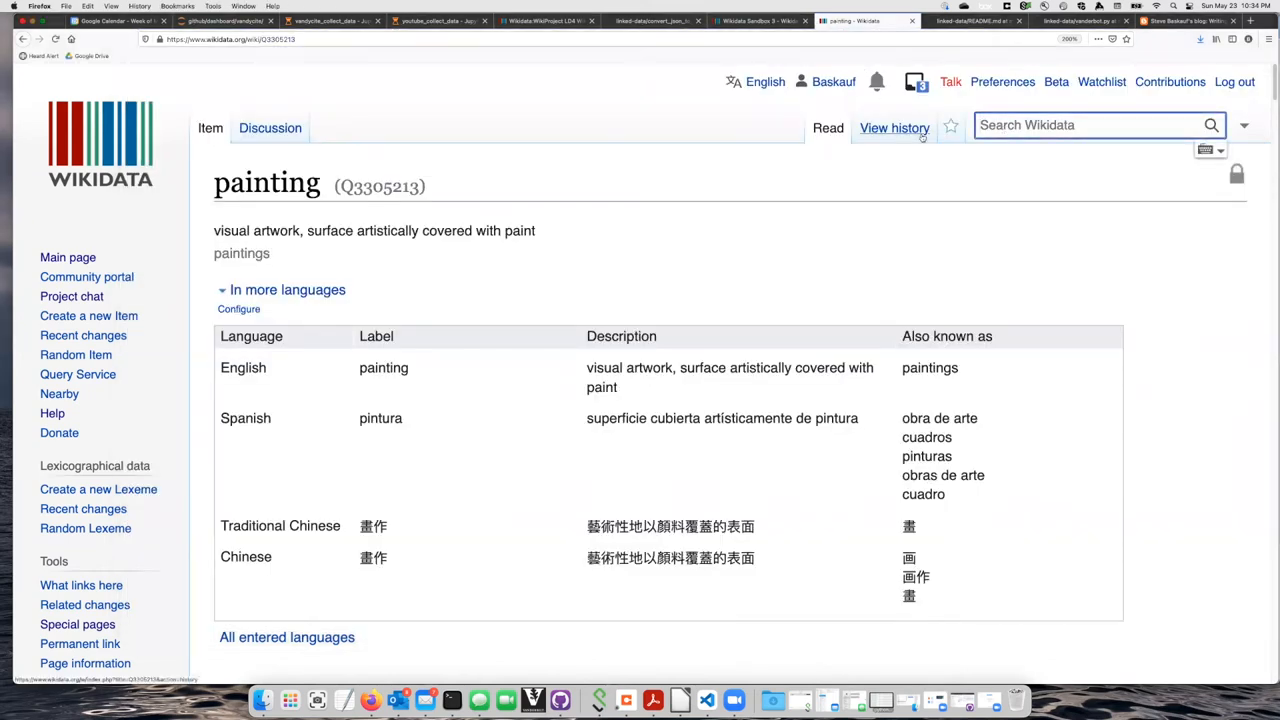
Step: Search Wikidata for 'centimeter' and select the centimetre item ID Q174728
type("centimeters")
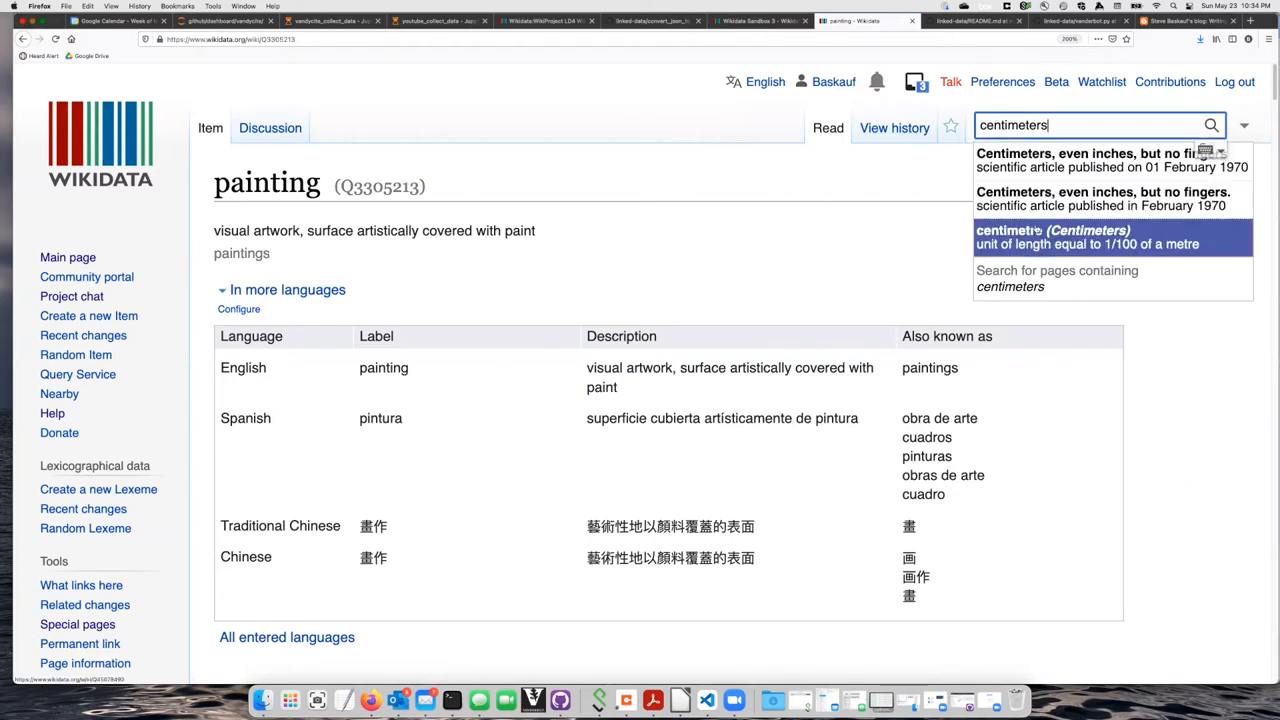
left_click(1053, 230)
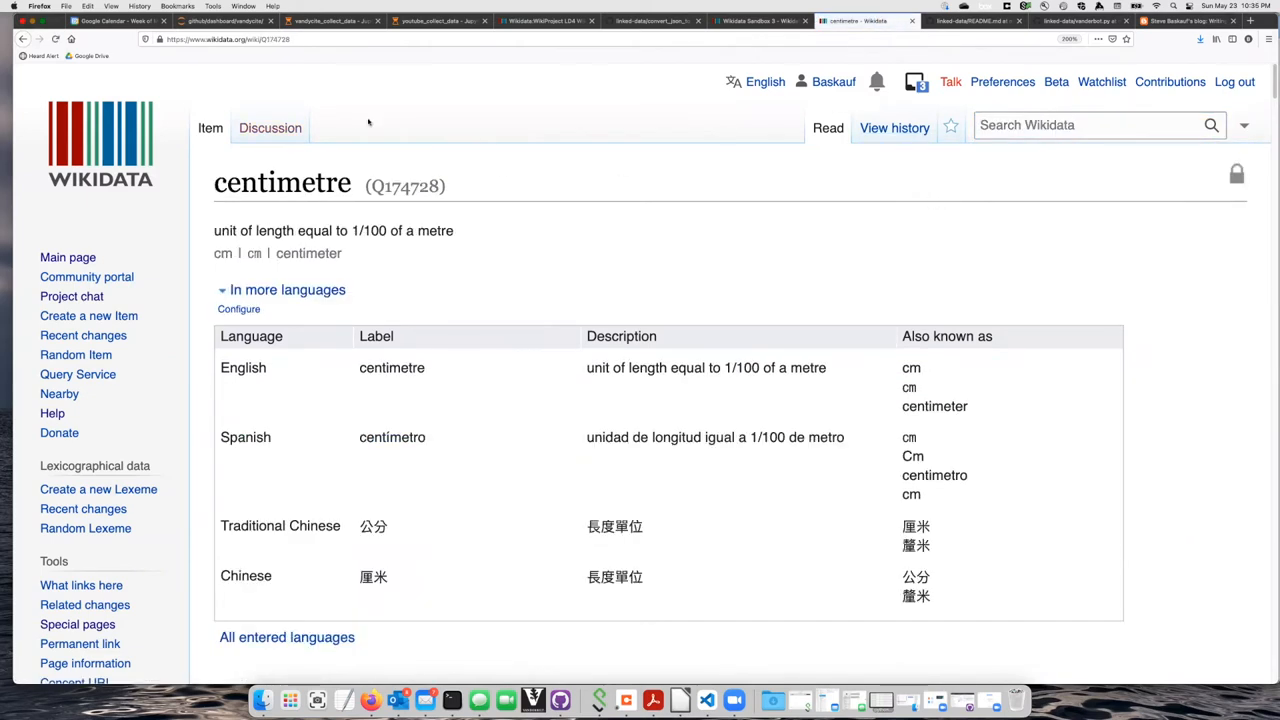
double_click(404, 186)
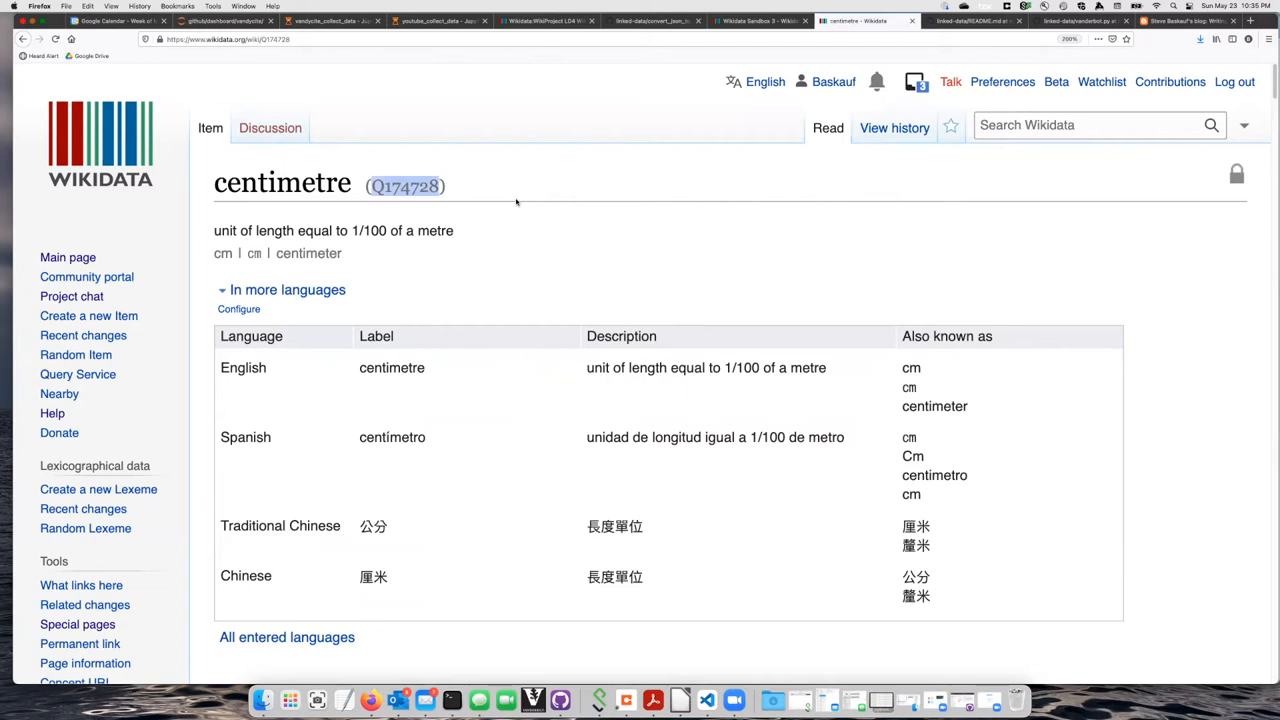
mouse_move(611, 621)
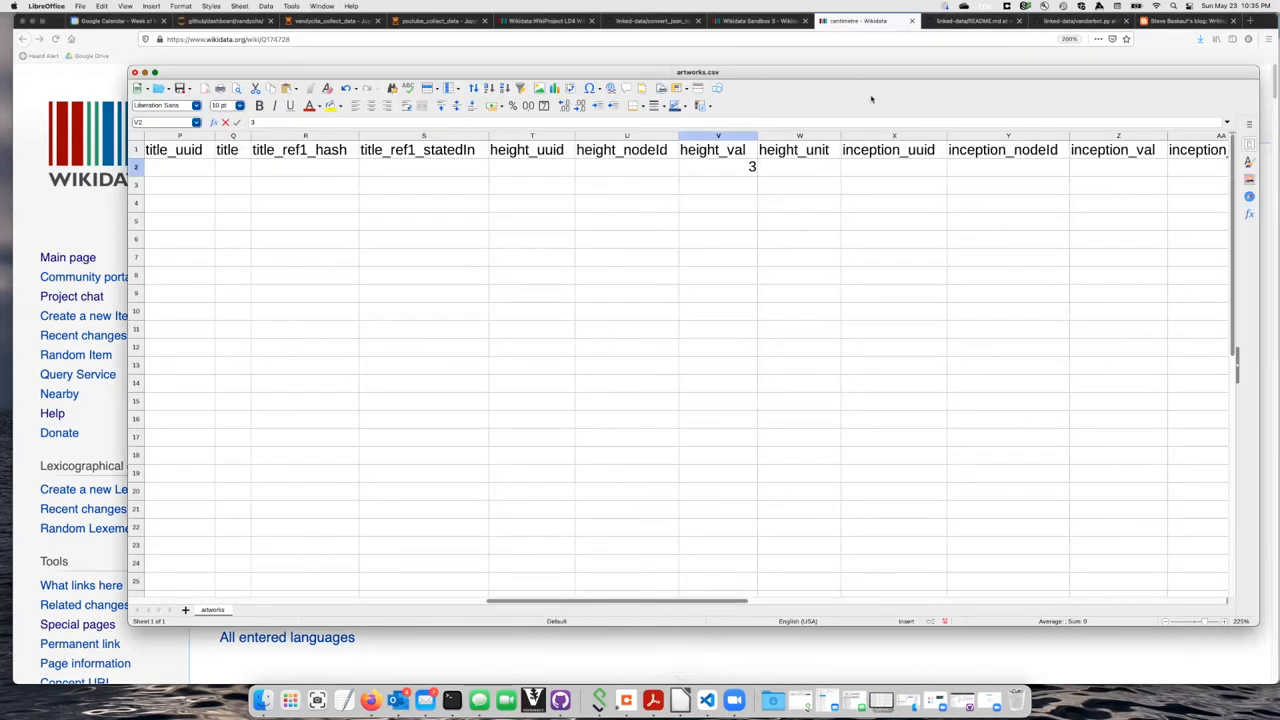
Step: Fill row 2 with height_unit Q174728, inception_val 2021 and the title 'My Little Pony'
left_click(799, 167)
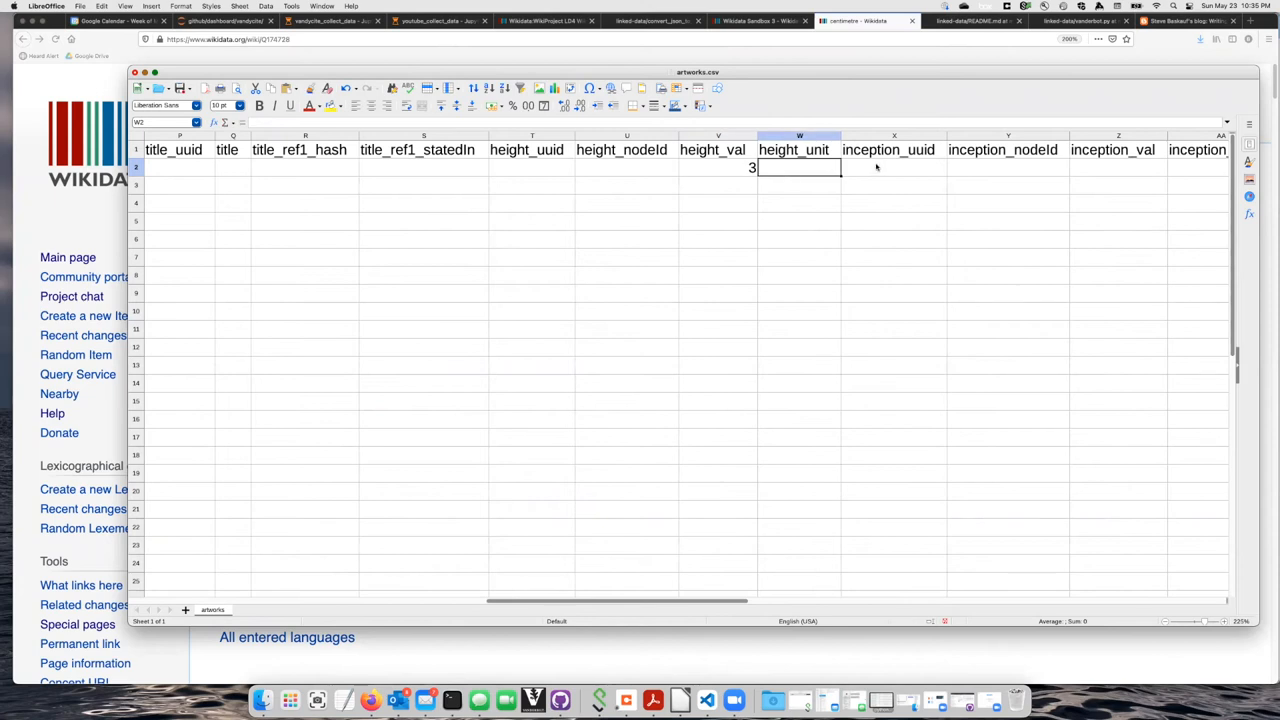
double_click(798, 167)
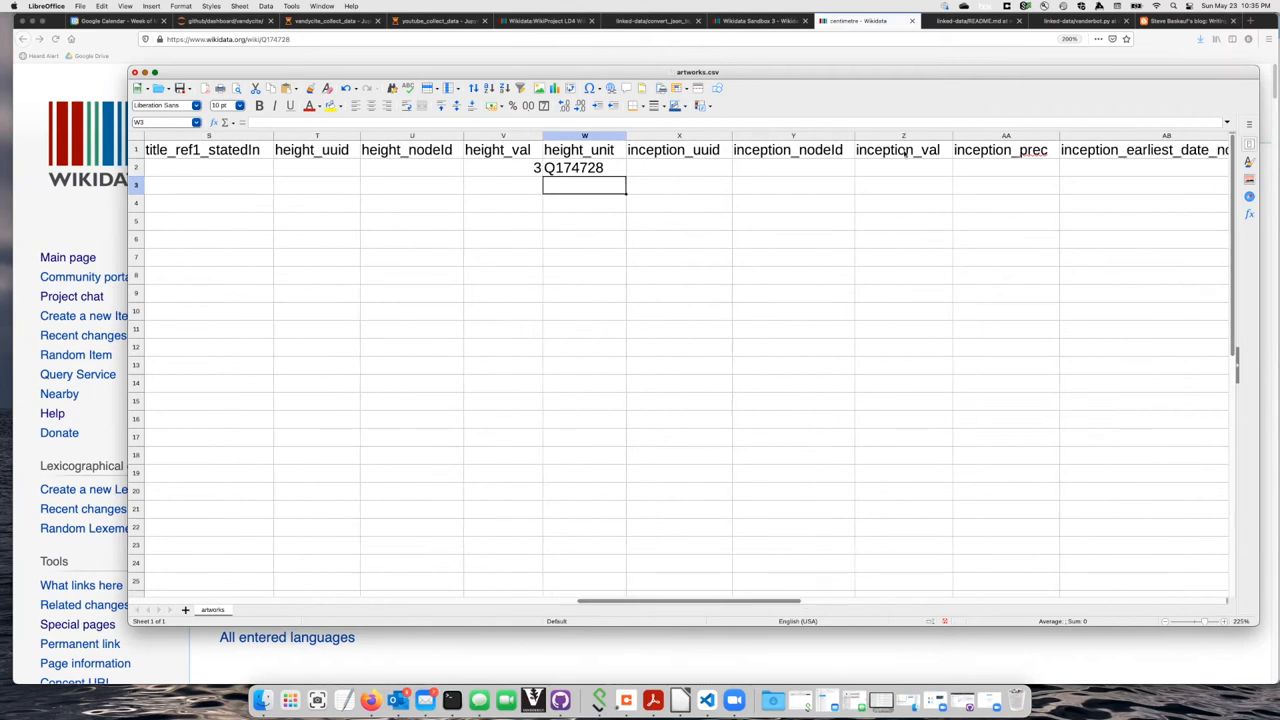
type("2021")
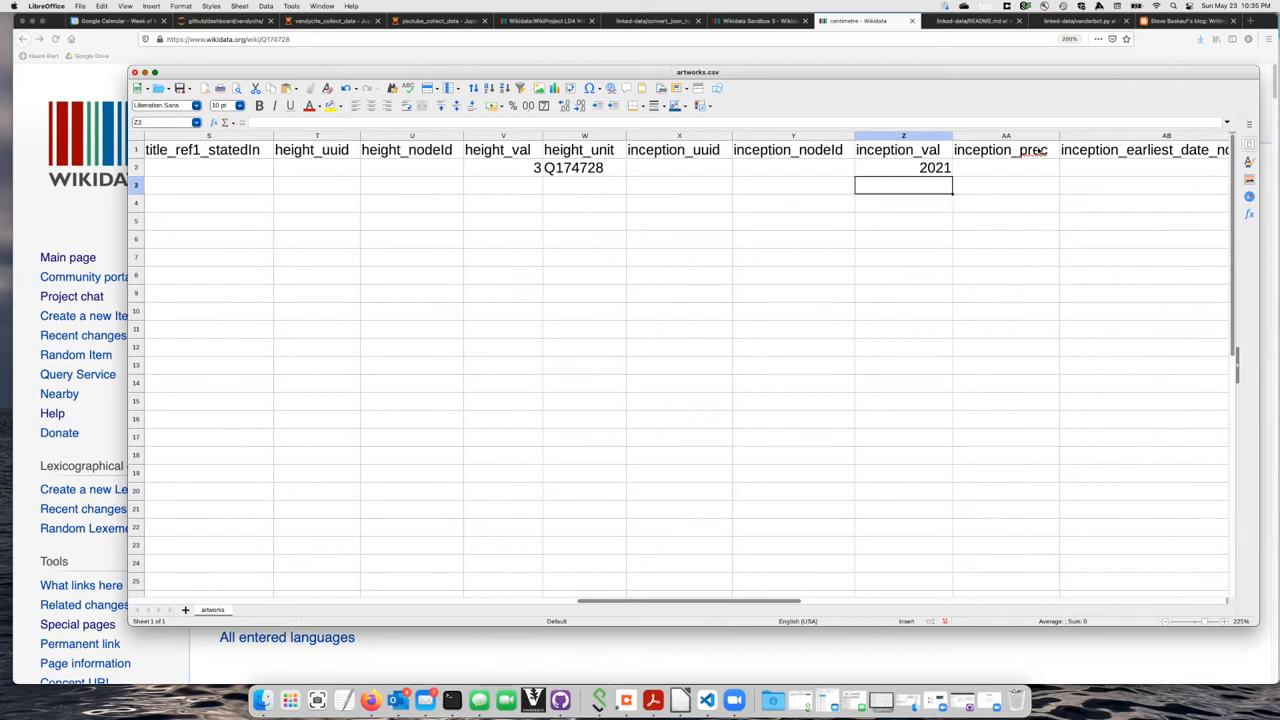
scroll("right", 3)
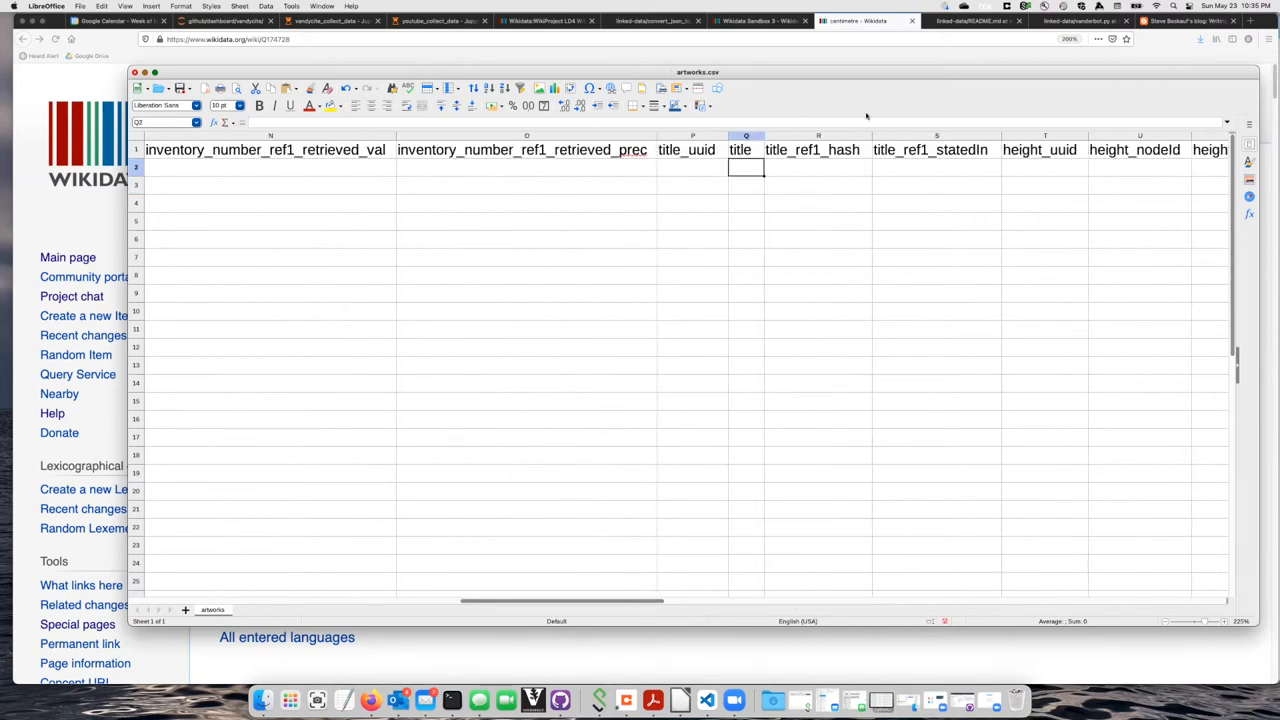
type("My")
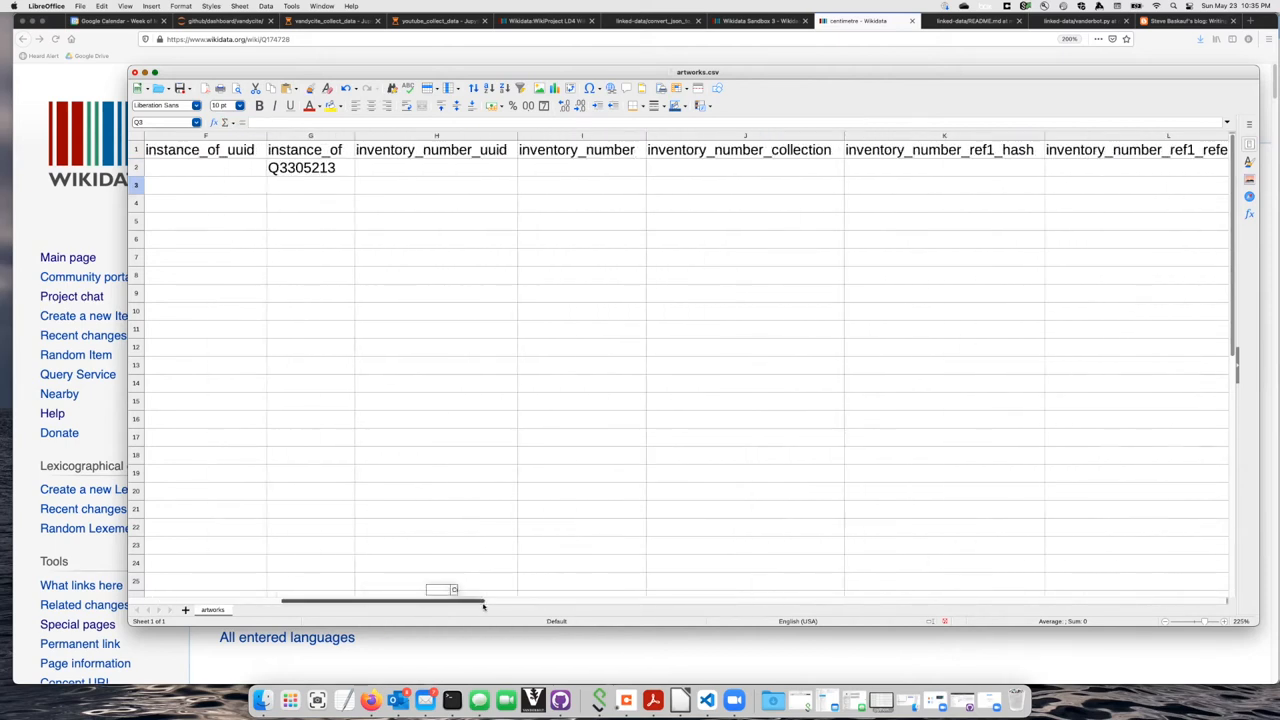
scroll("right", 3)
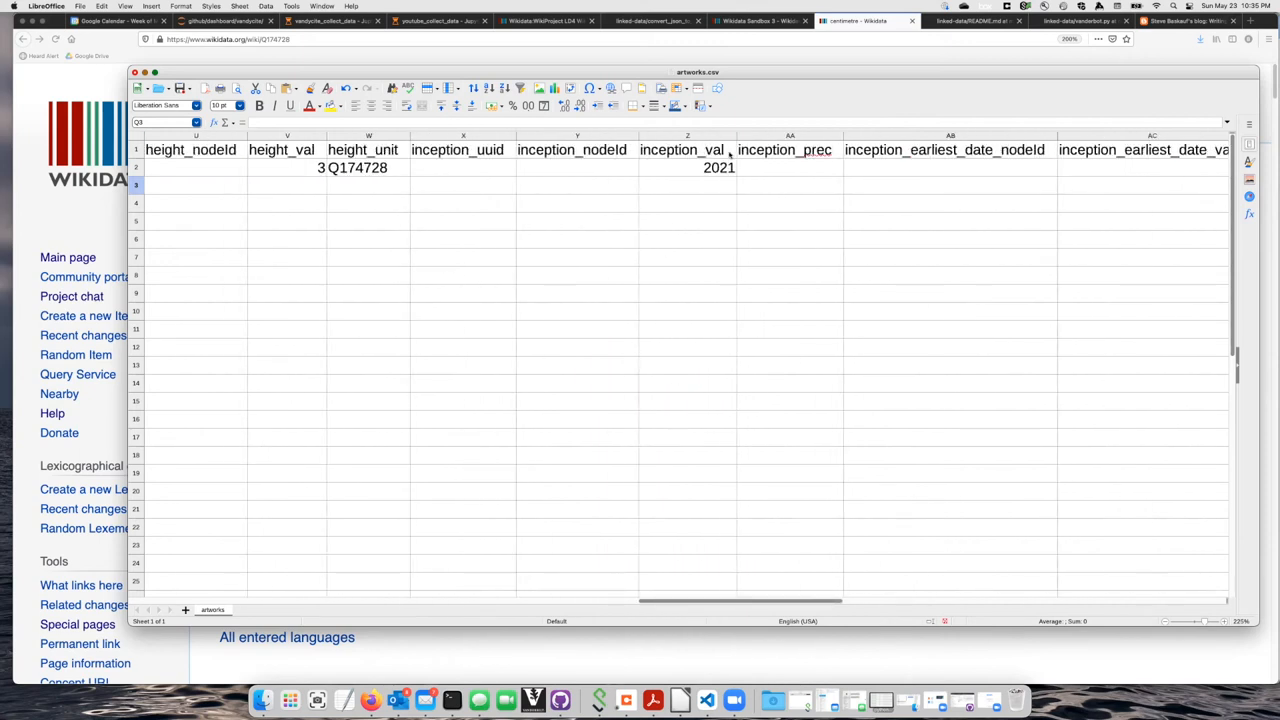
mouse_move(1035, 531)
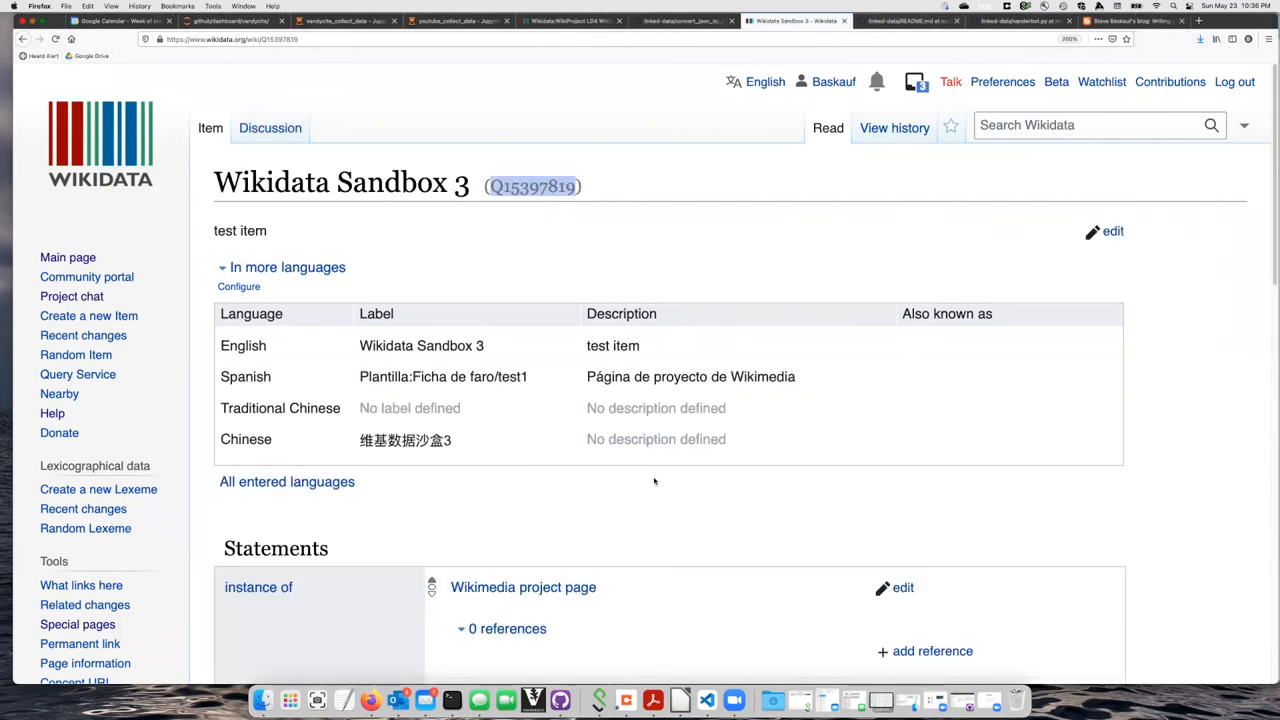
Step: Scroll the Sandbox 3 page down to review its current statements
scroll("down", 3)
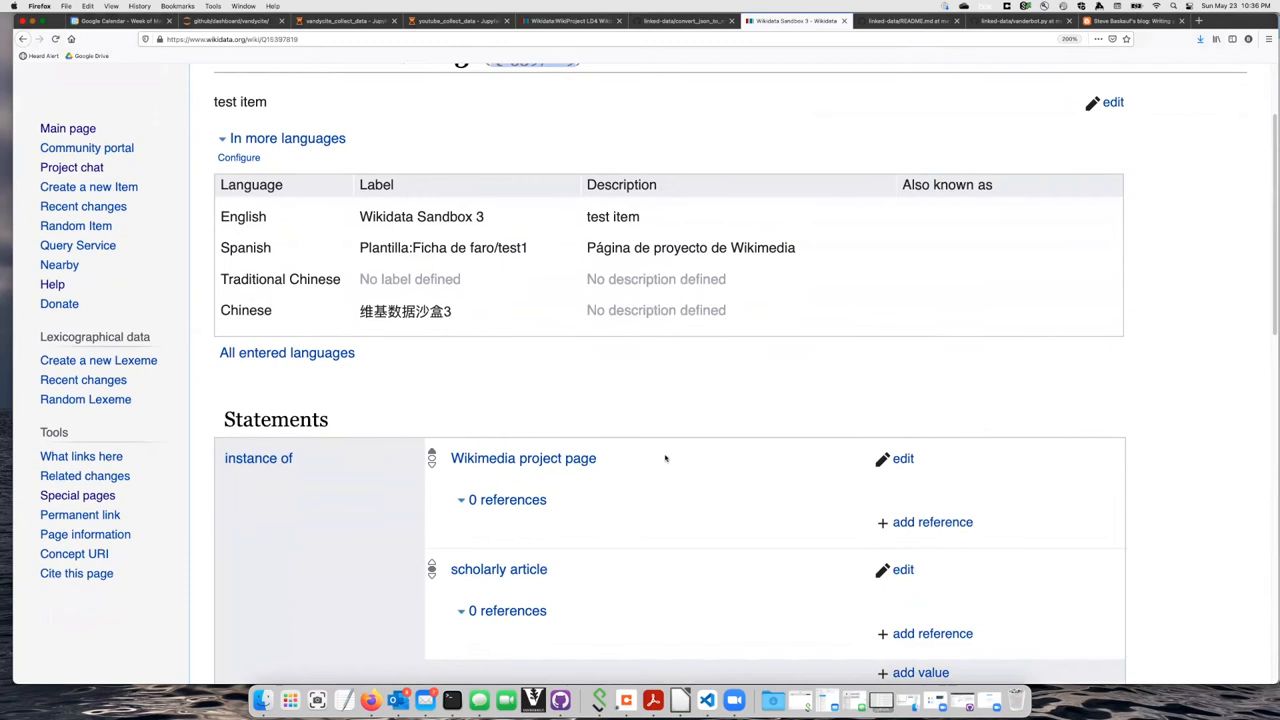
scroll("down", 3)
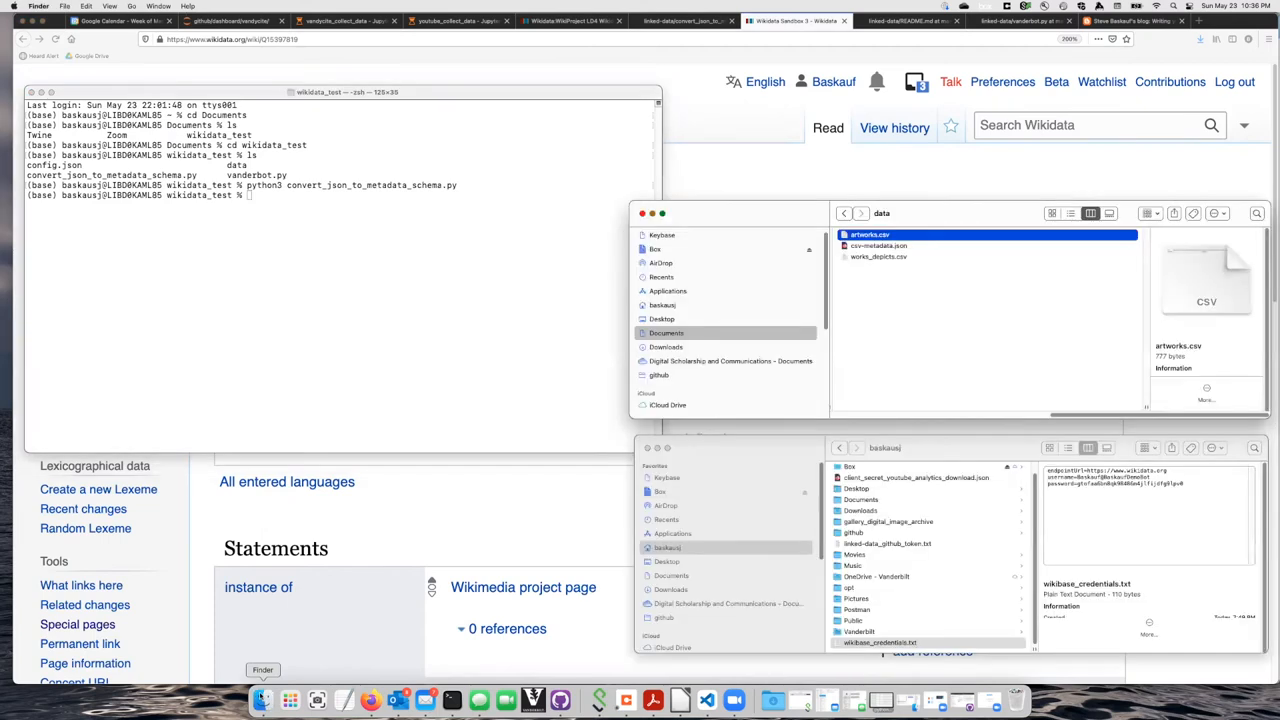
mouse_move(1055, 418)
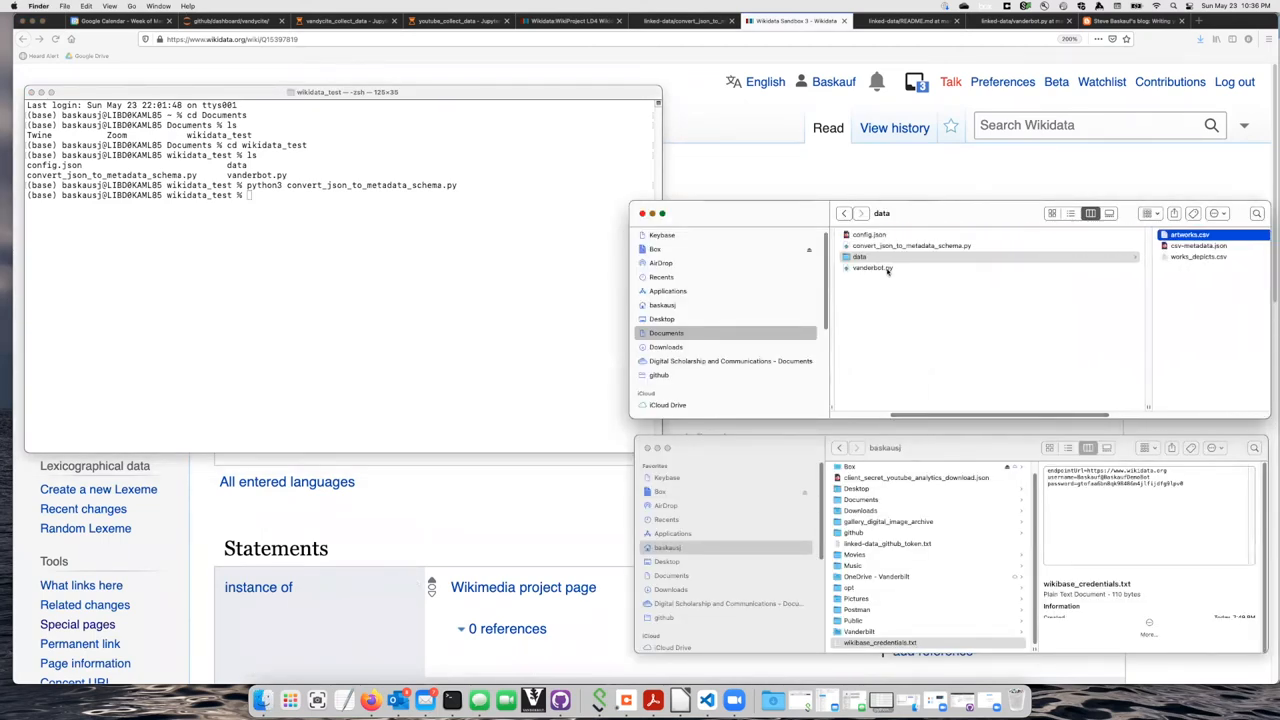
Step: Move vanderbot.py from wikidata_test into the data folder
left_click(870, 268)
type("ls")
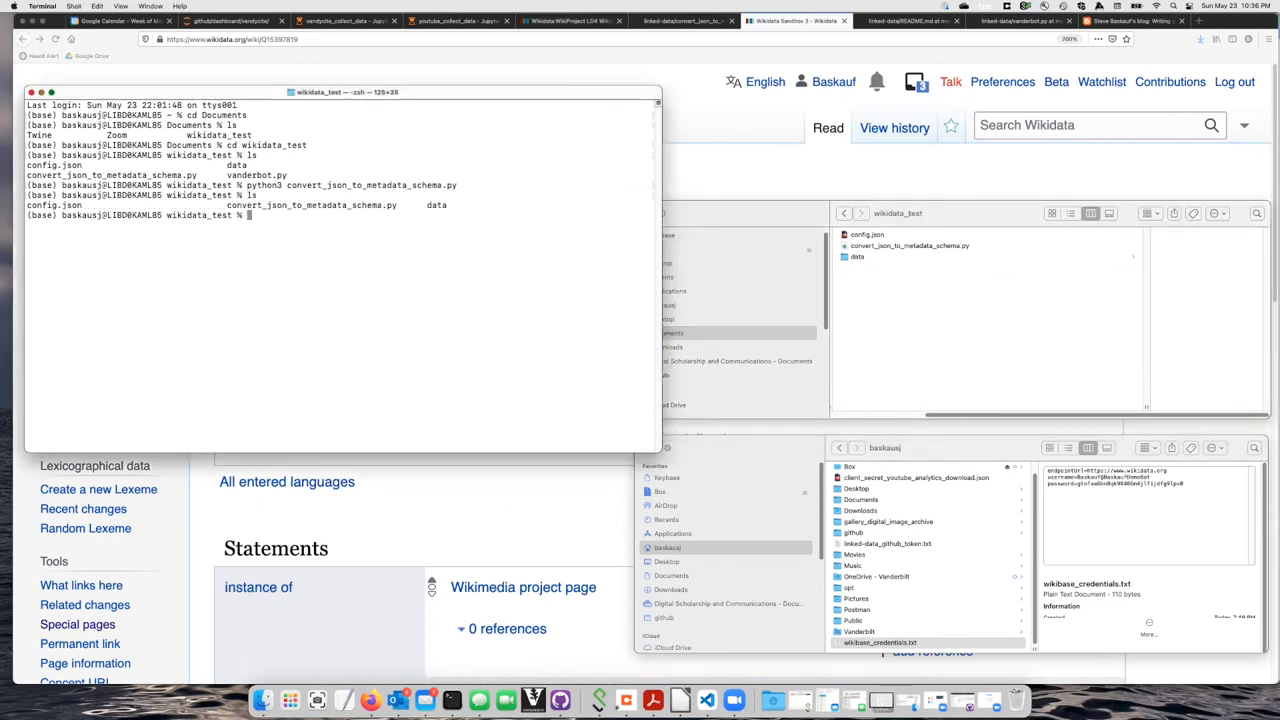
Step: Change into the data folder, list its files, and run python3 vanderbot.py
type("cd data")
type("ls")
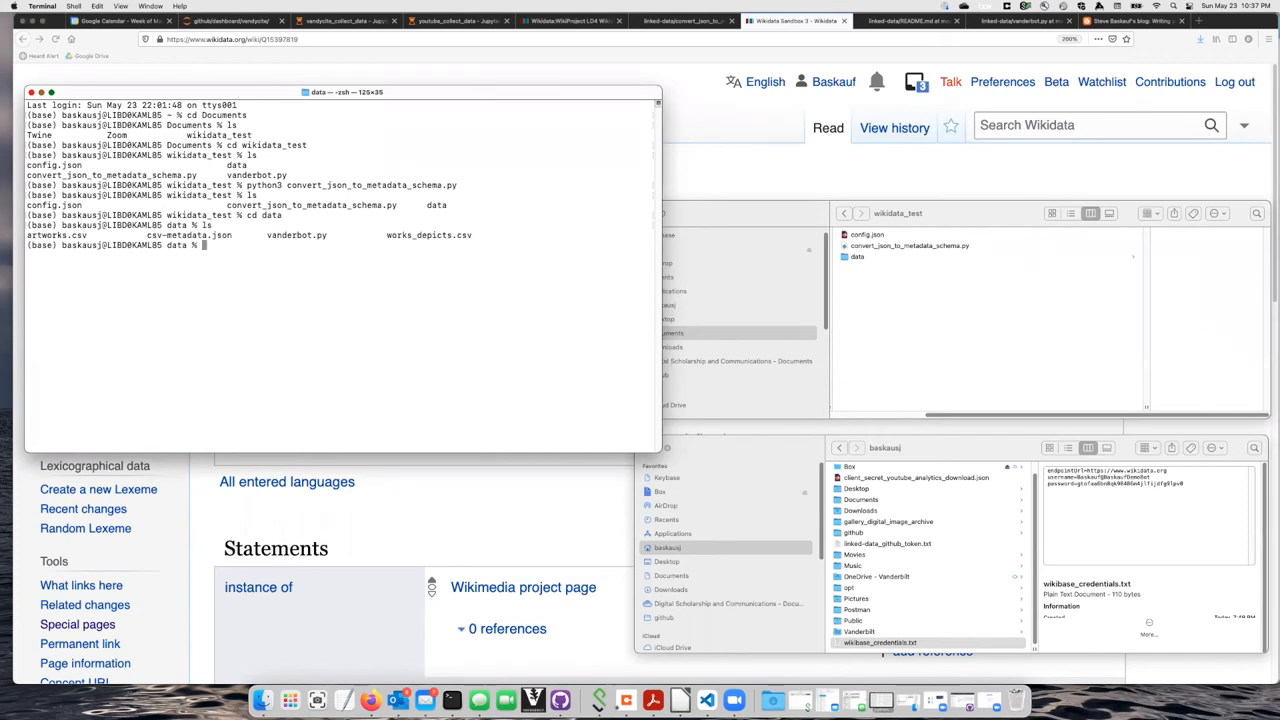
type("python3")
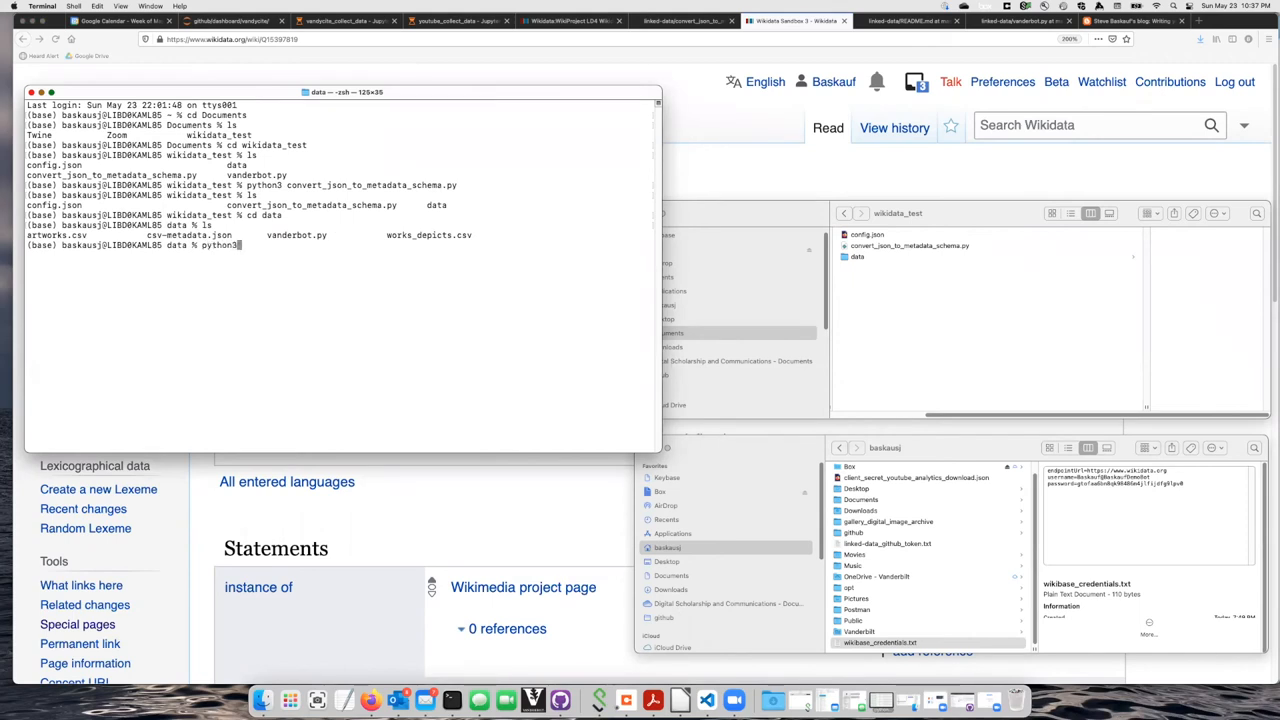
type("vanderbo")
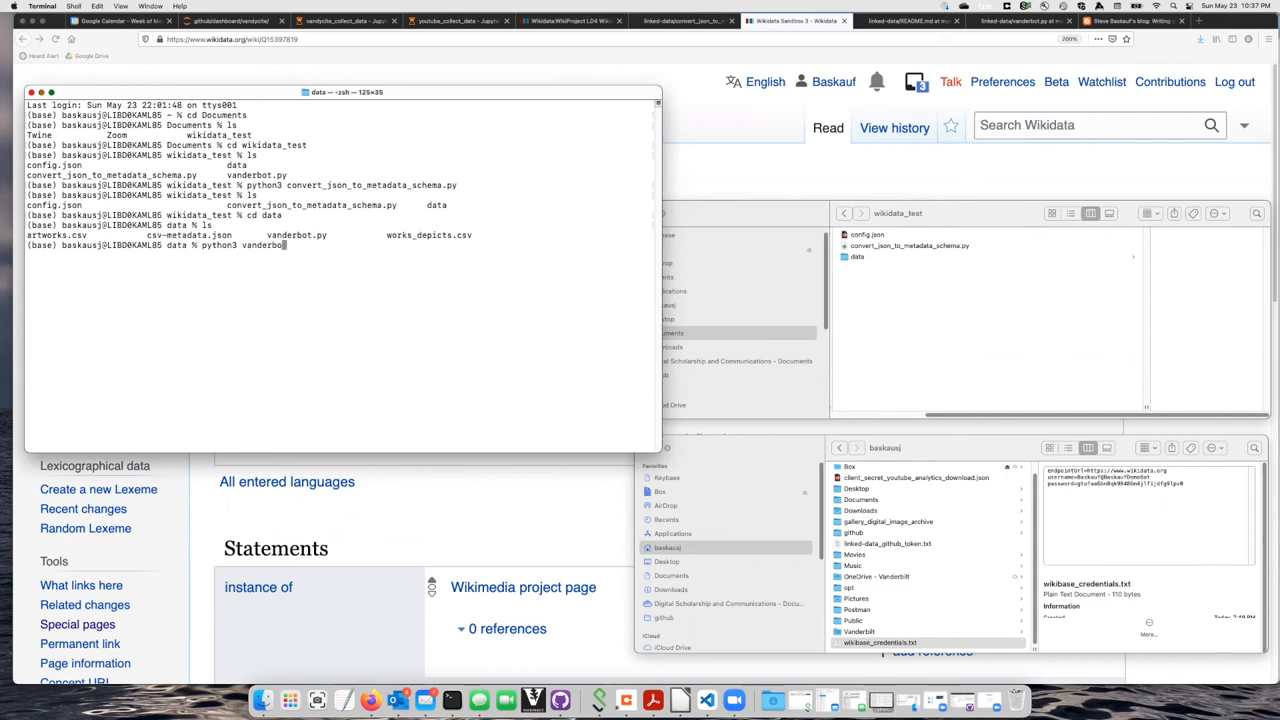
type("t.py")
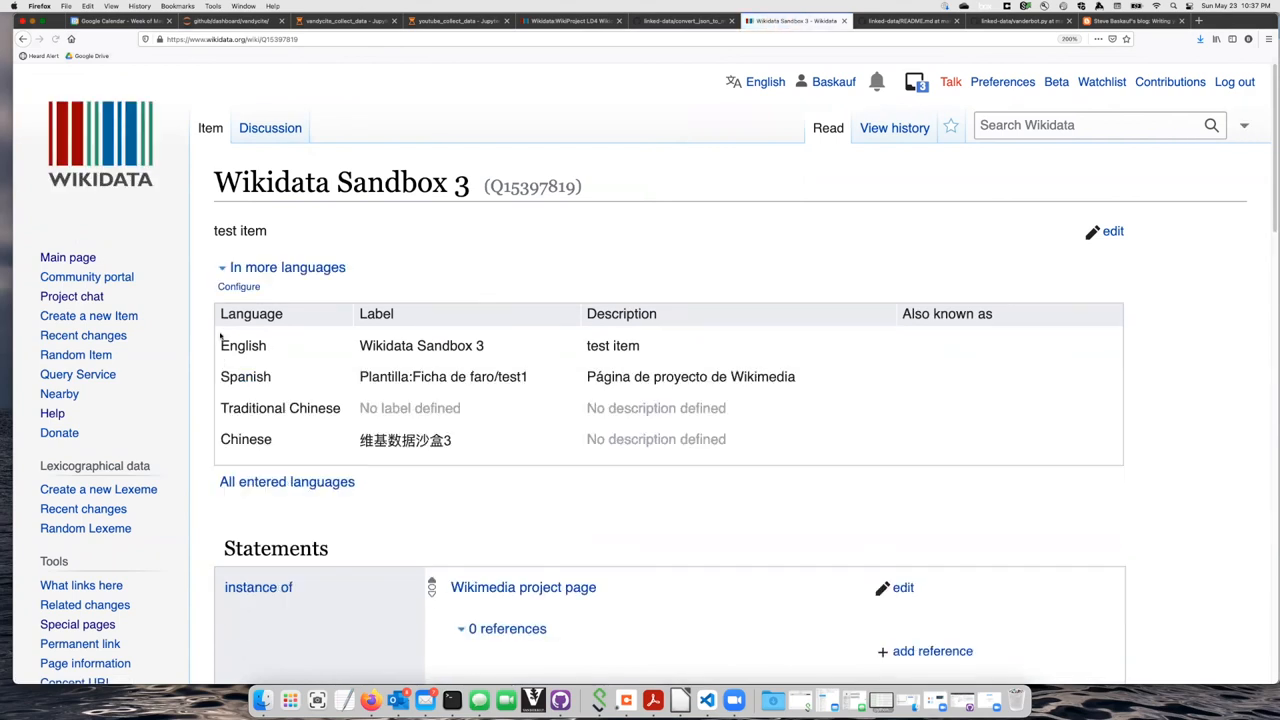
Step: Scroll Sandbox 3 statements to confirm painting, inception 2021, 'My Little Pony' and 3 centimetre
scroll("down", 3)
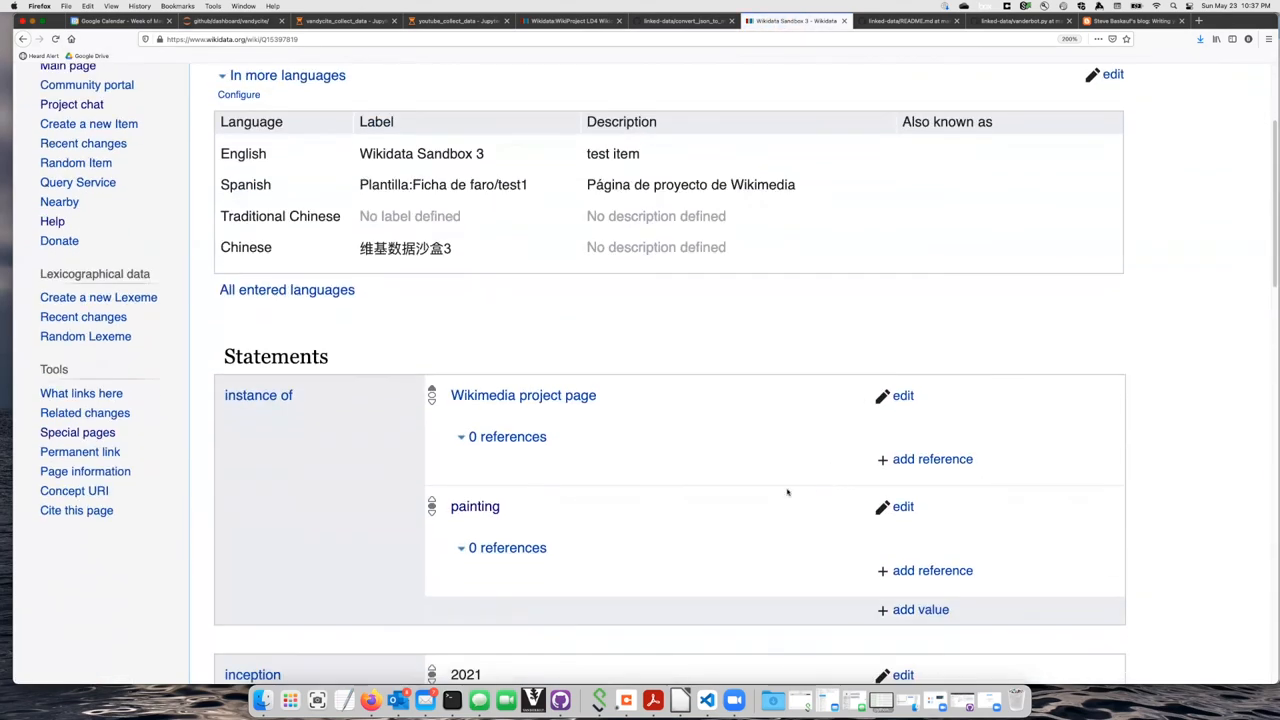
scroll("down", 3)
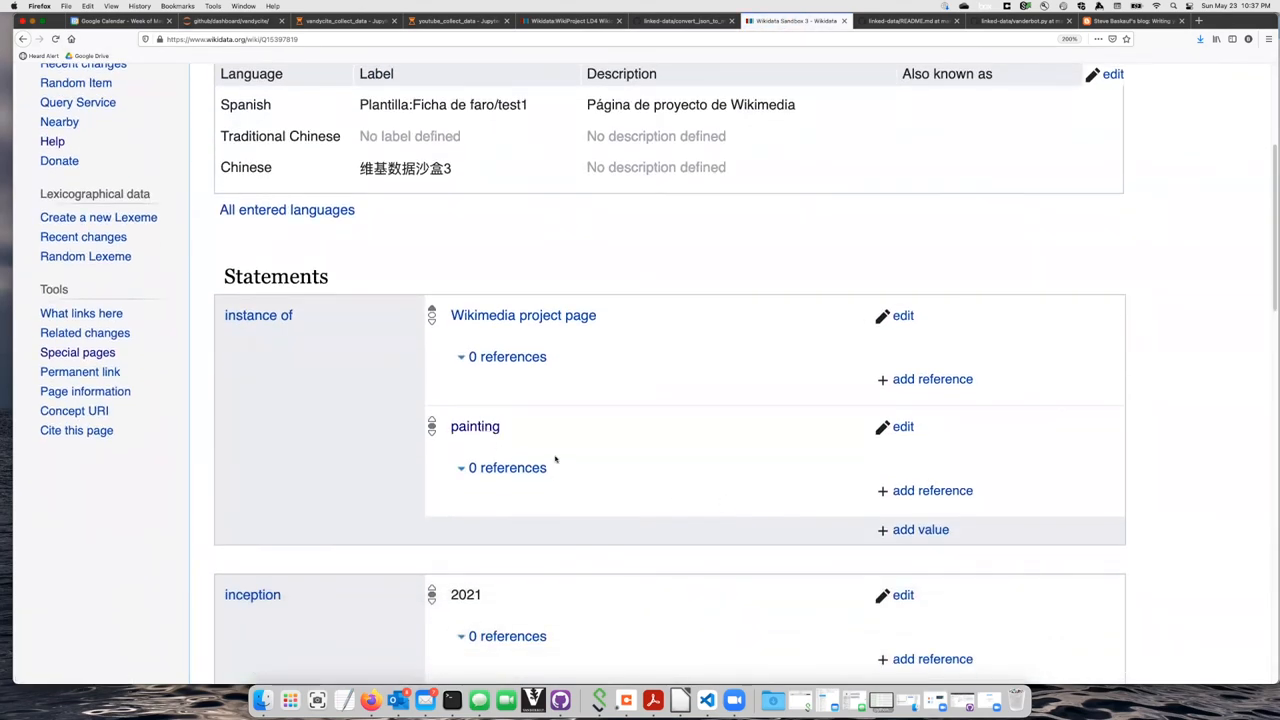
scroll("down", 3)
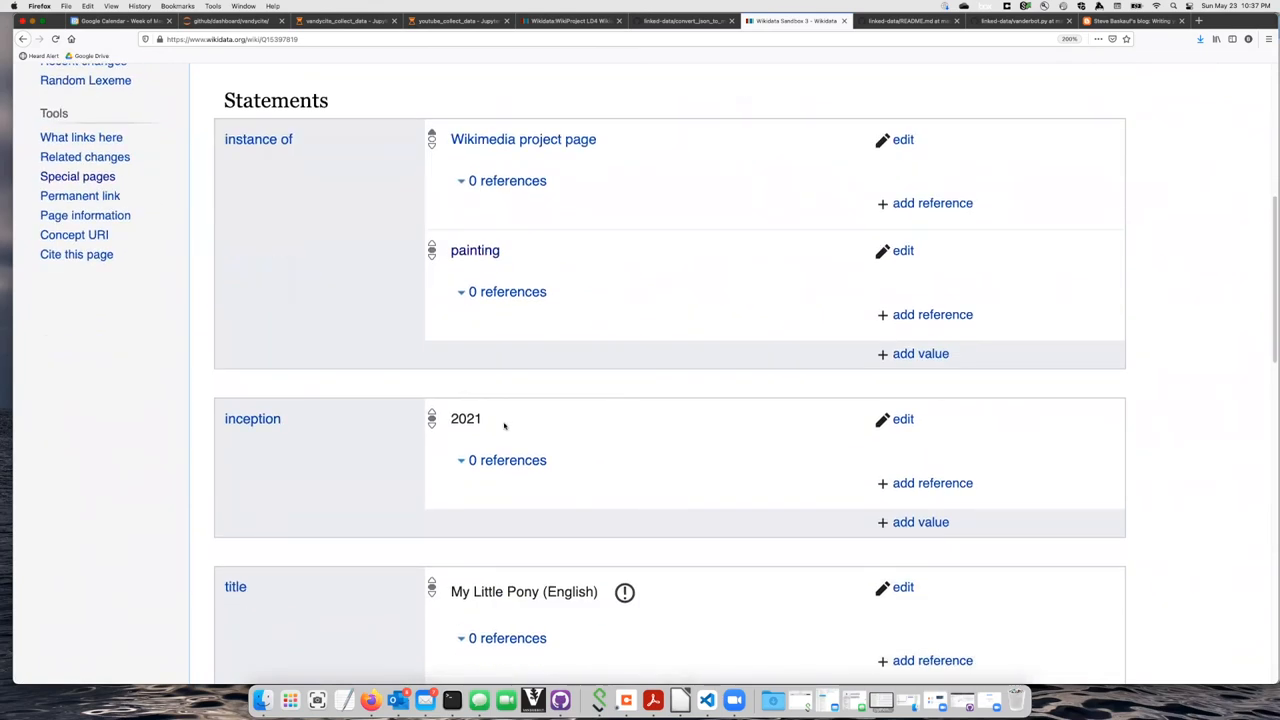
scroll("down", 3)
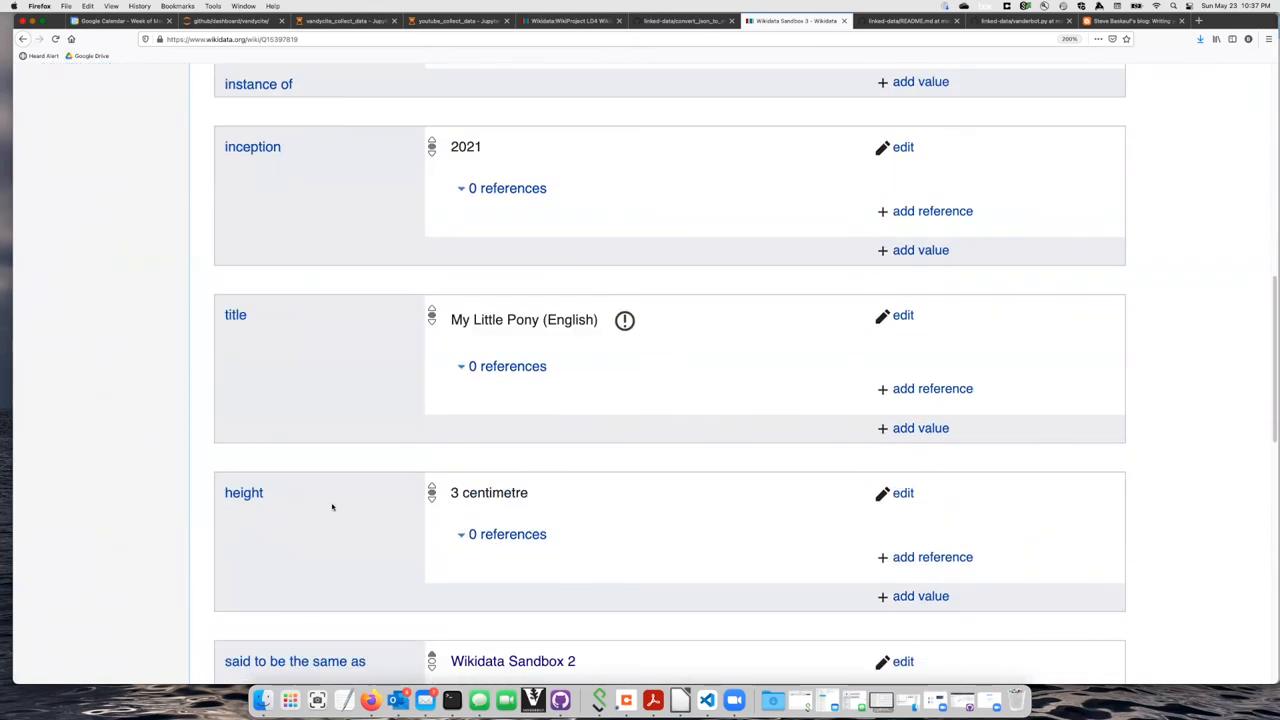
mouse_move(701, 420)
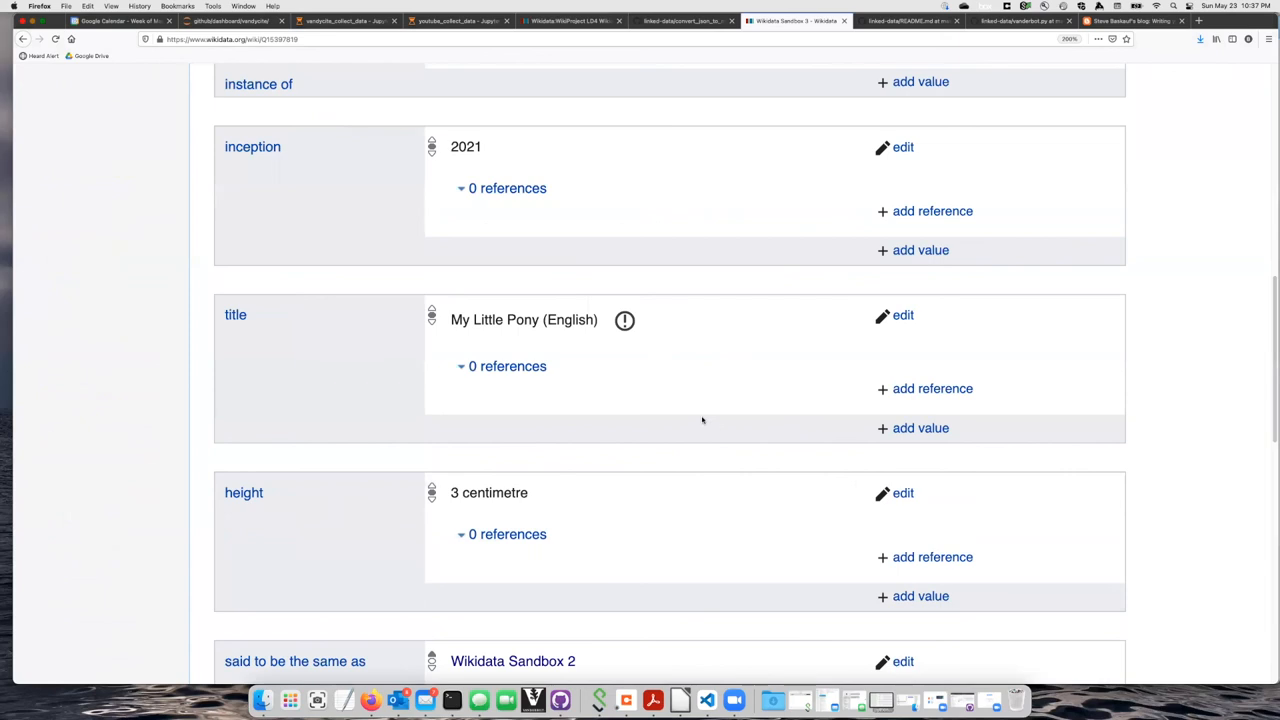
scroll("down", 3)
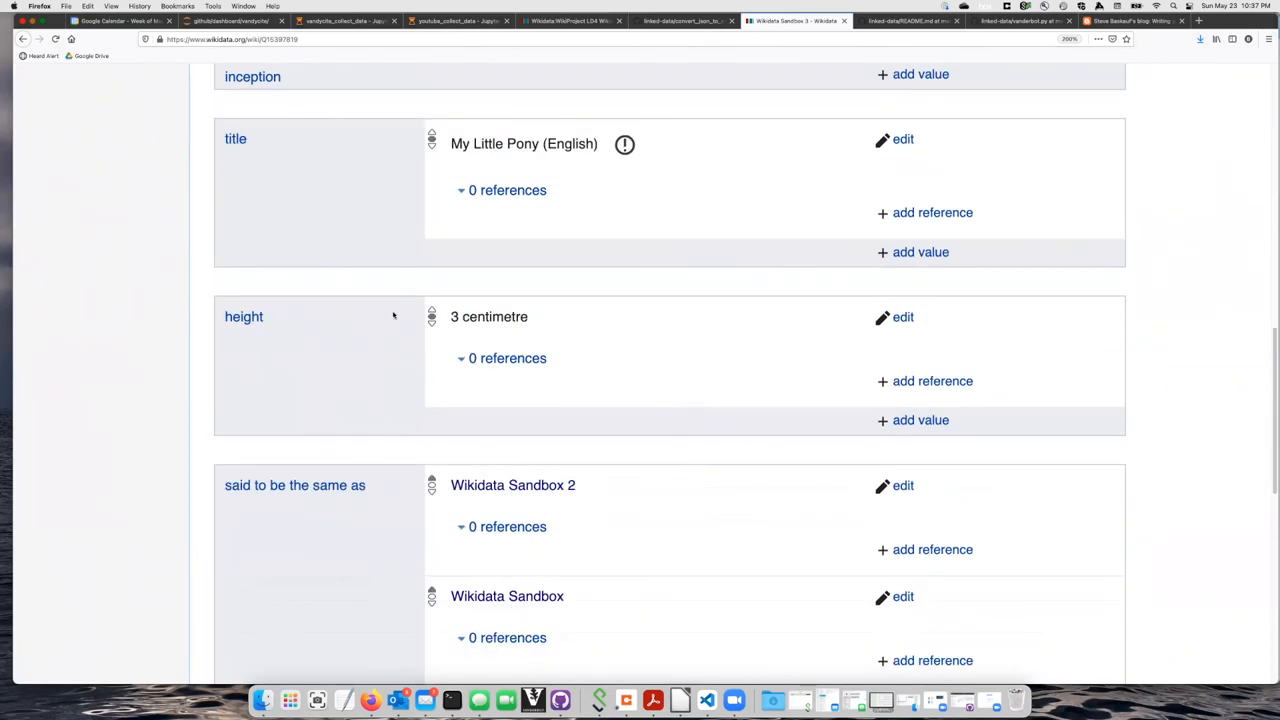
mouse_move(953, 108)
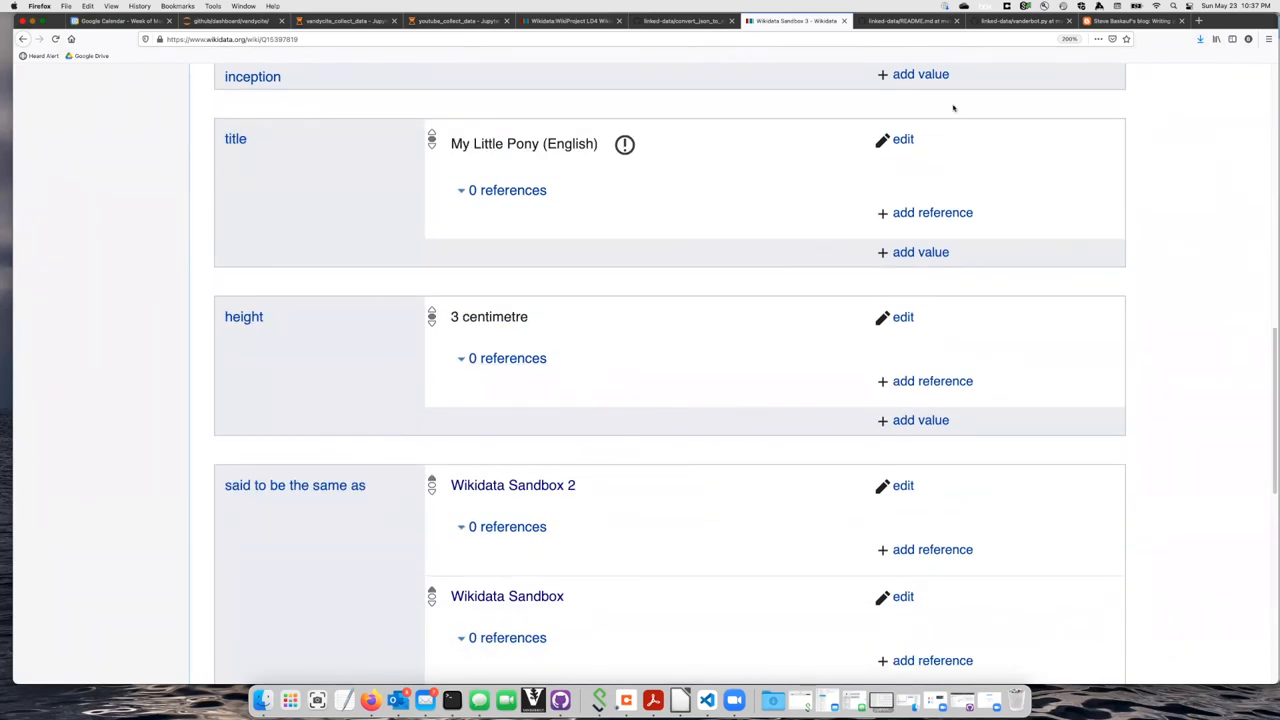